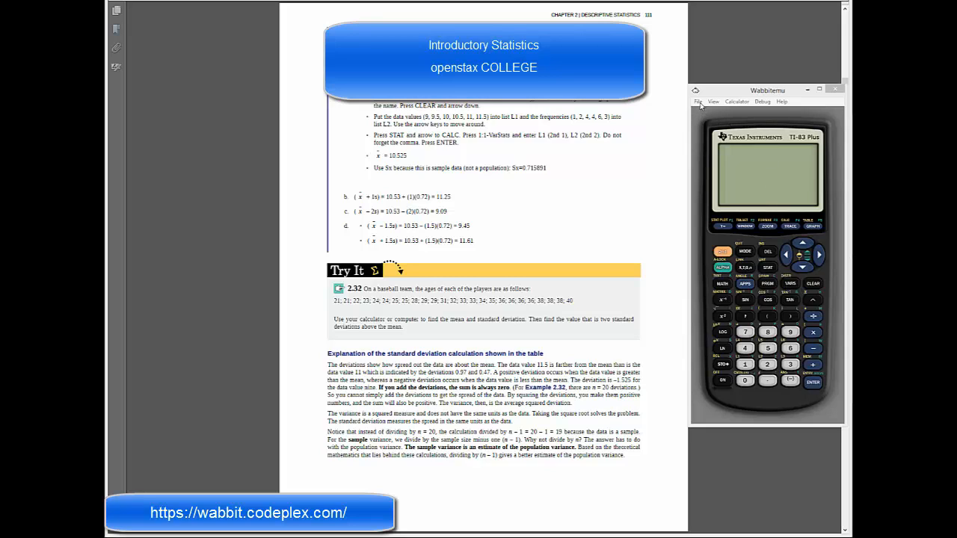
Start a new TI-83 Plus session from the File menu so RAM is cleared.
click(697, 101)
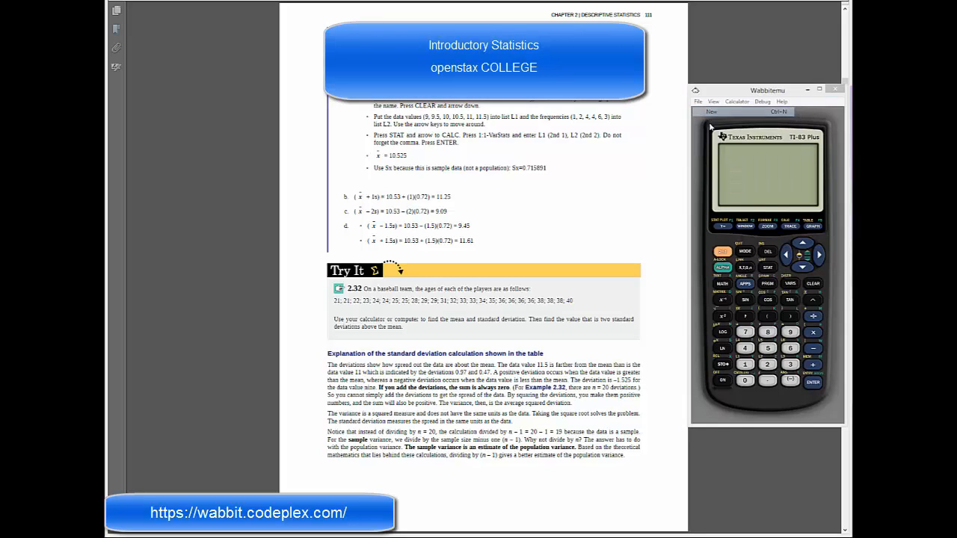
click(697, 101)
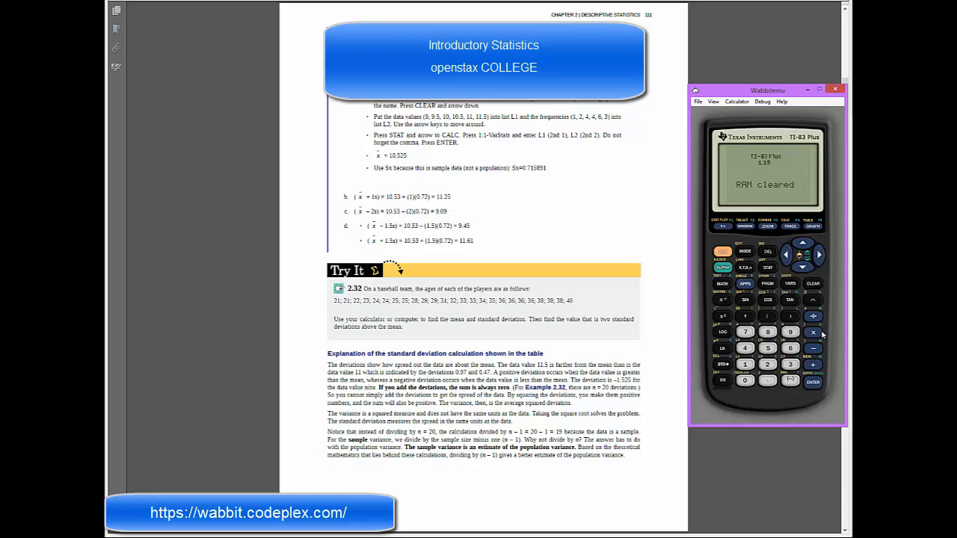
Reset all RAM through 2nd MEM and clear the home screen.
click(812, 284)
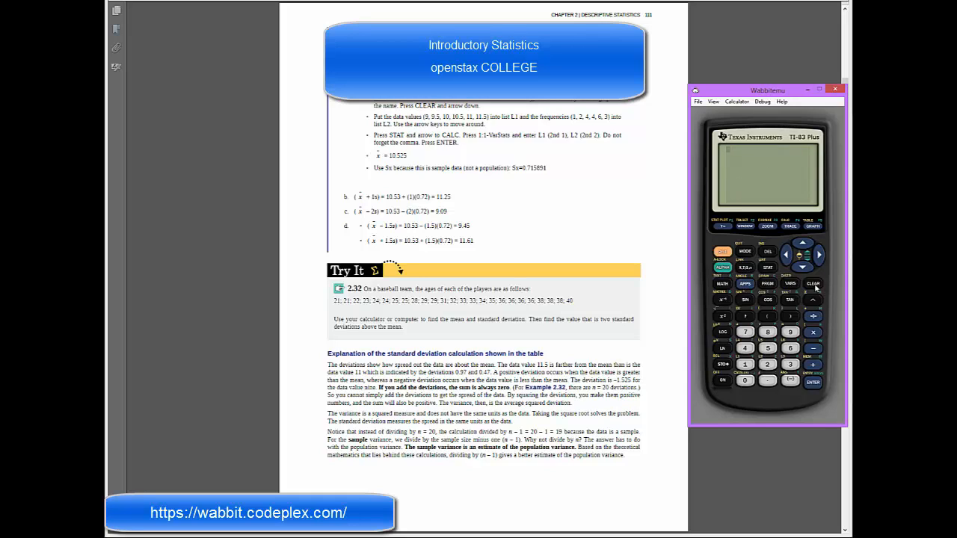
mouse_move(722, 385)
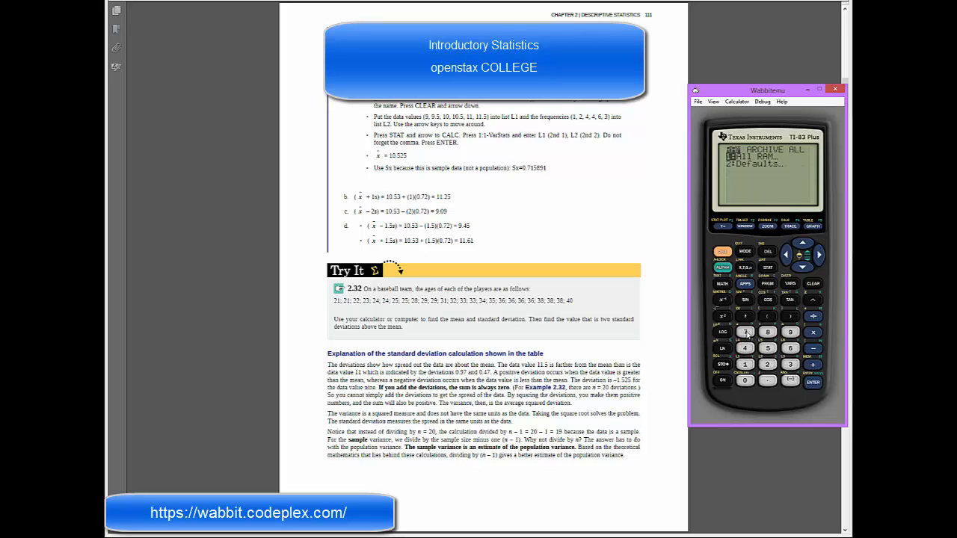
click(744, 364)
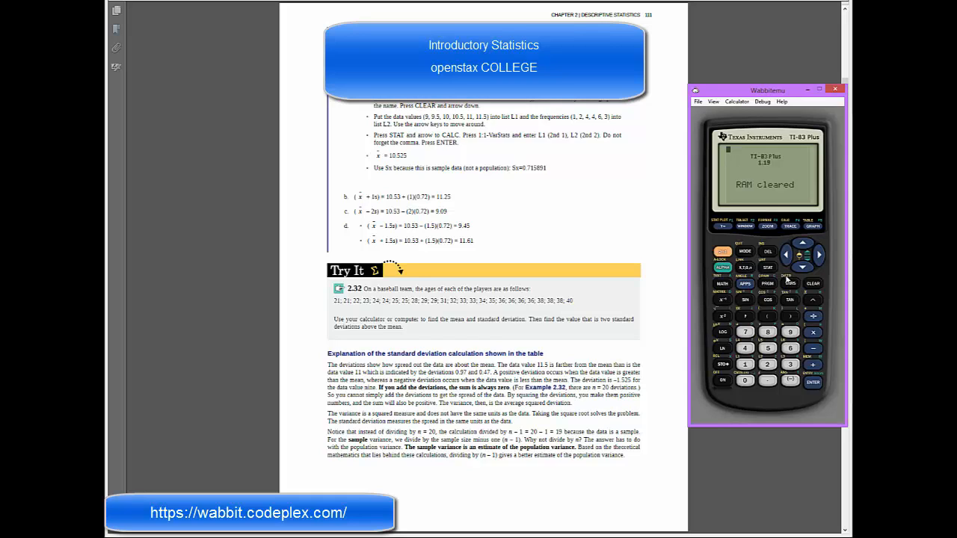
mouse_move(813, 286)
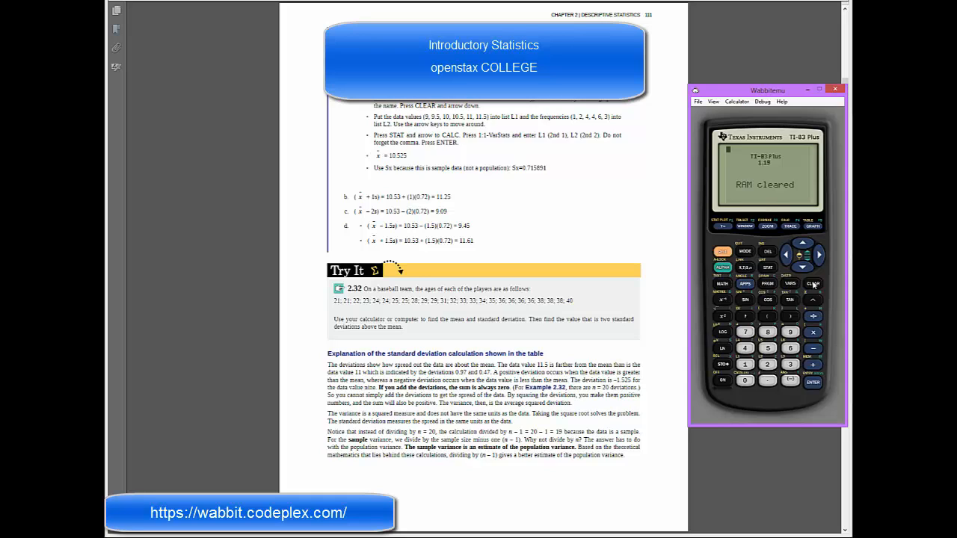
click(811, 284)
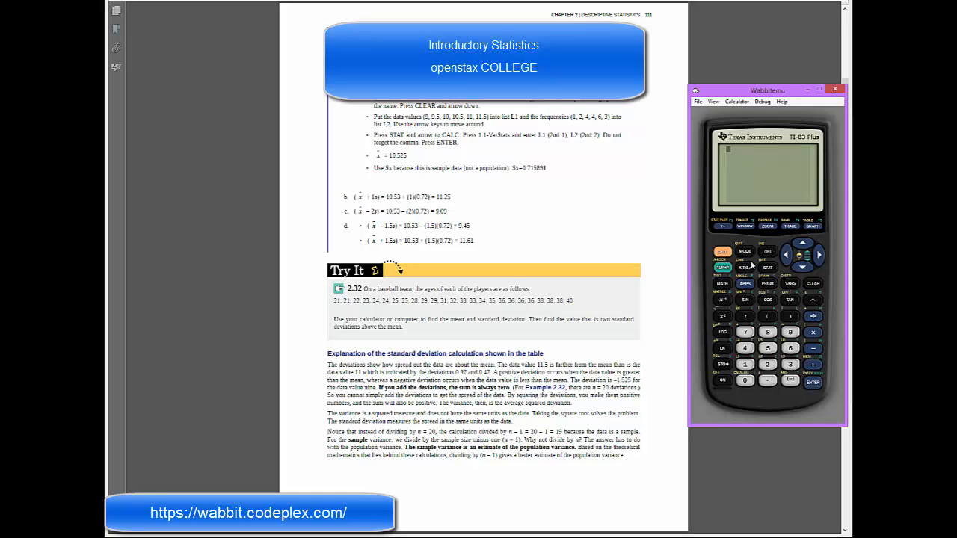
mouse_move(339, 299)
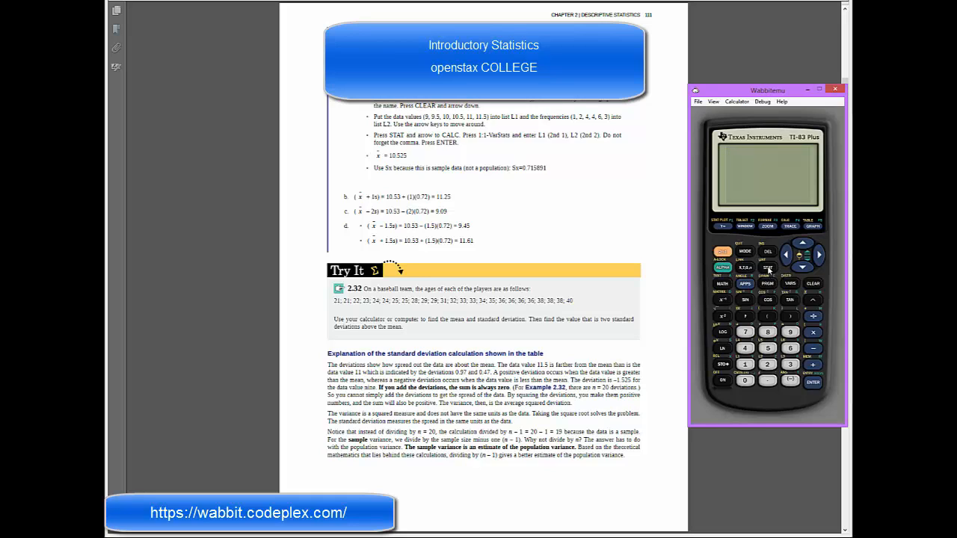
Open STAT Edit and enter the first eleven player ages into L1, starting 21, 21, 22.
click(767, 268)
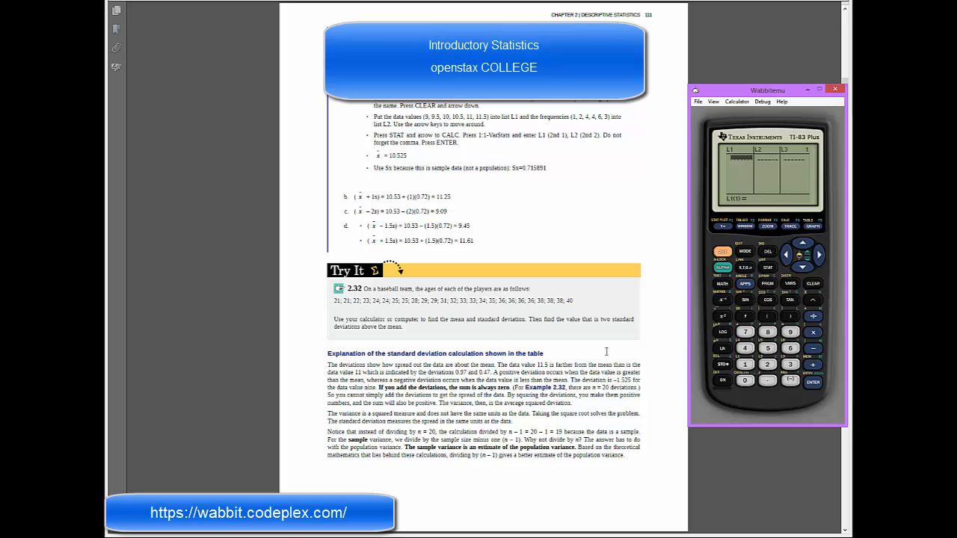
click(744, 364)
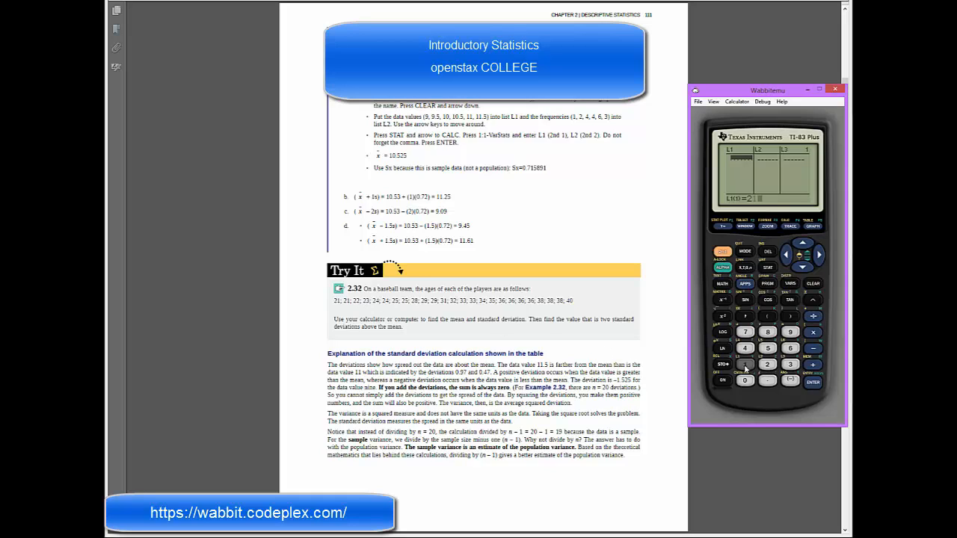
click(766, 364)
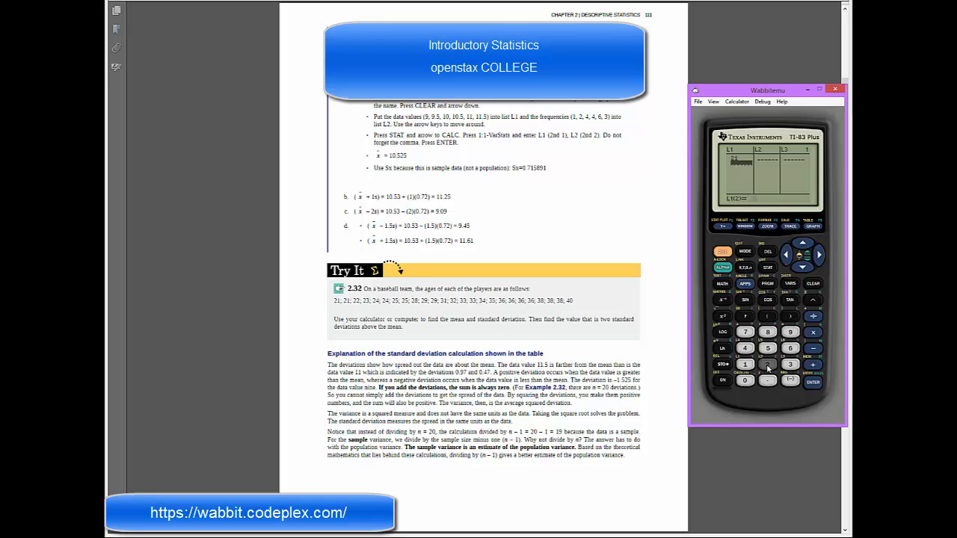
click(767, 364)
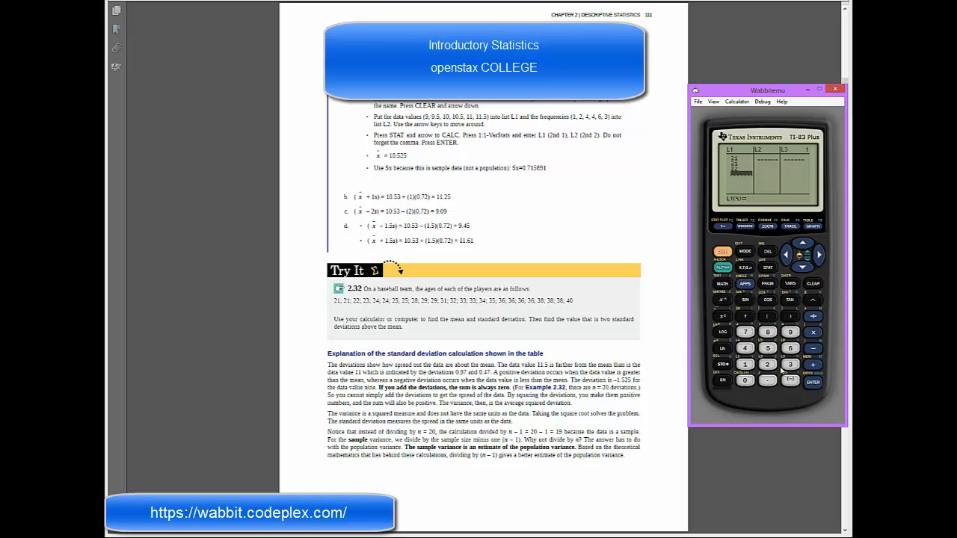
mouse_move(770, 171)
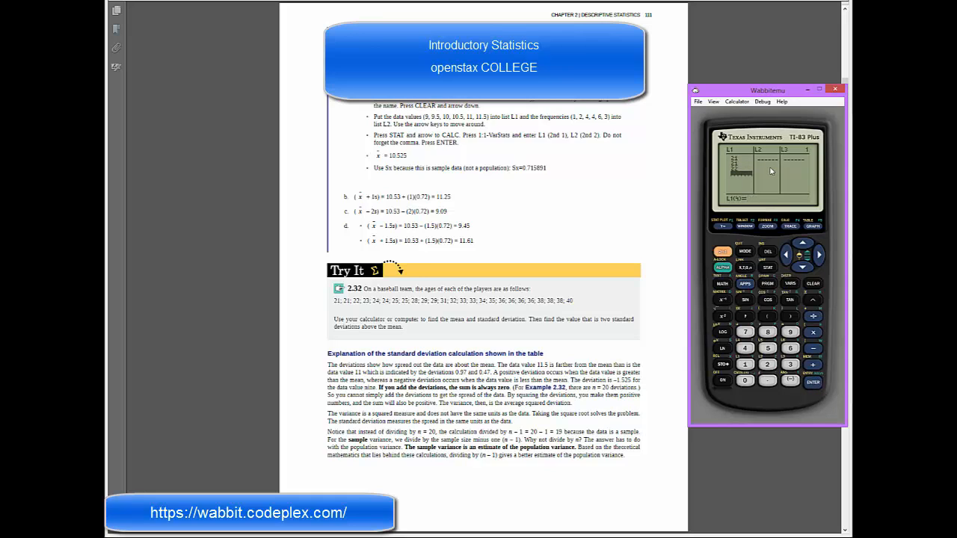
mouse_move(767, 171)
text(23)
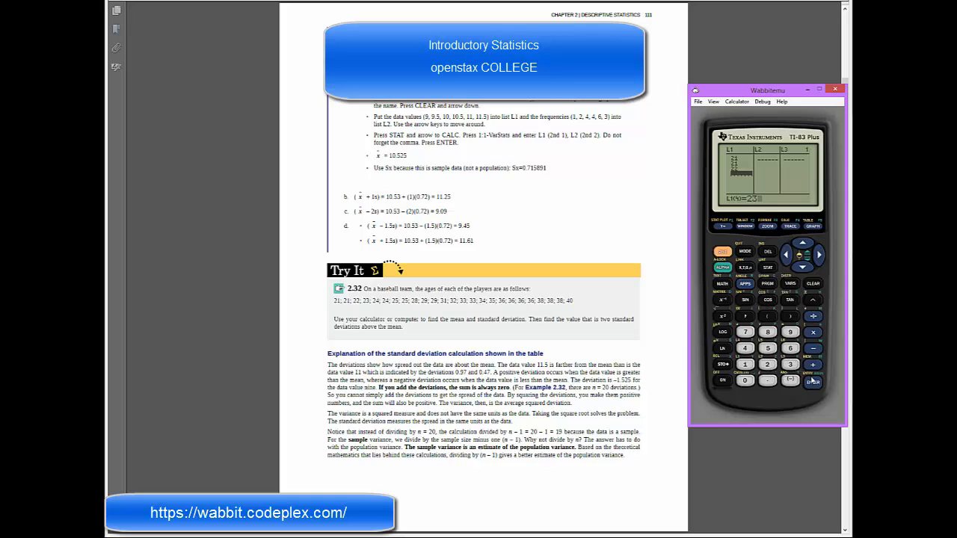
click(766, 364)
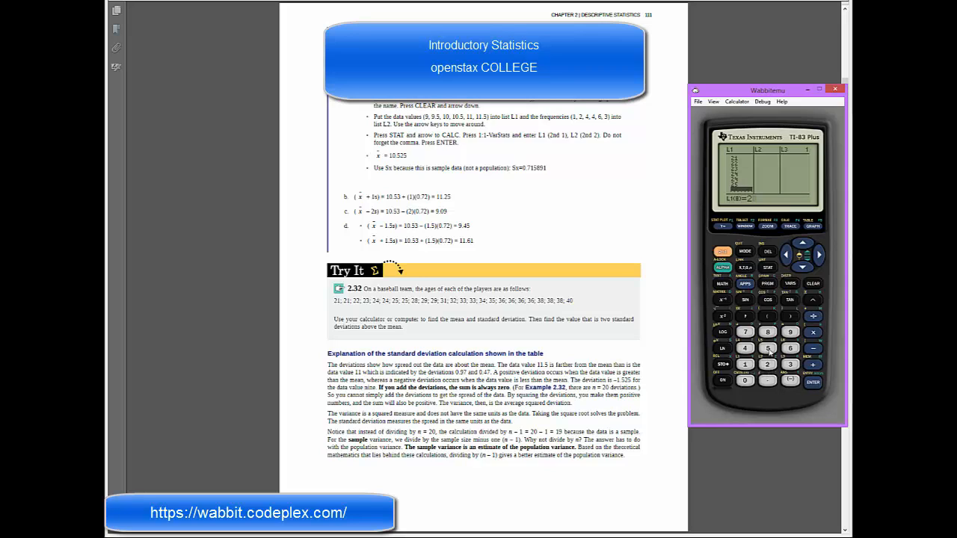
click(766, 364)
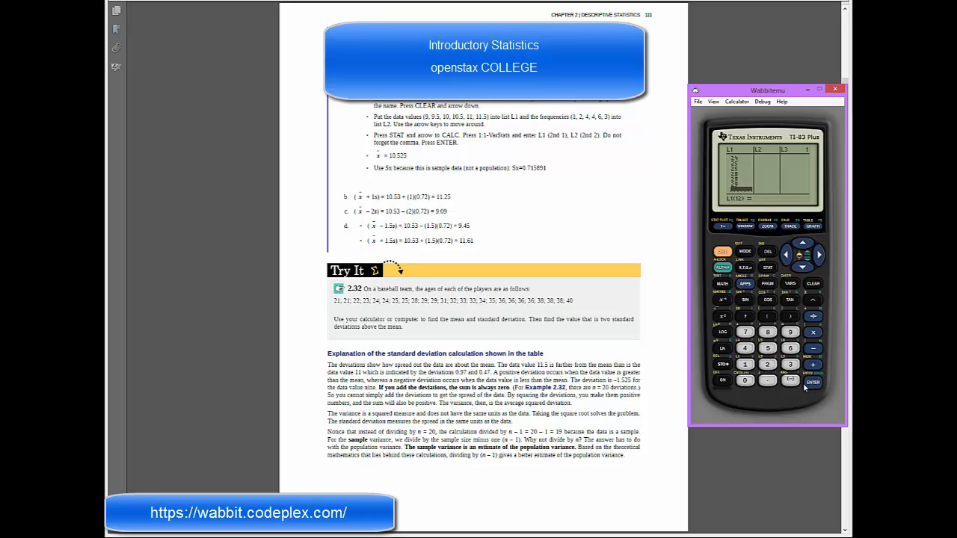
mouse_move(803, 387)
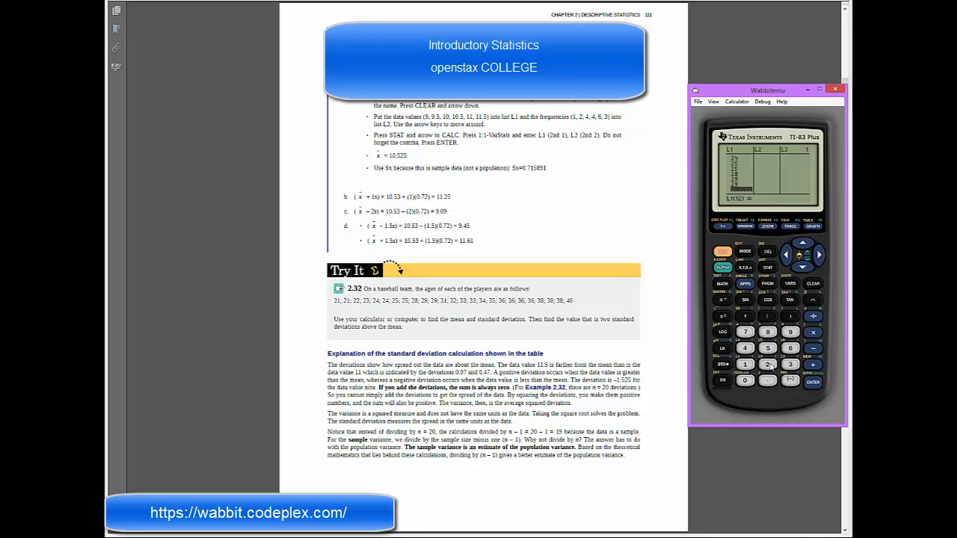
Enter the remaining ages into L1 through the 25th value, 40.
click(790, 364)
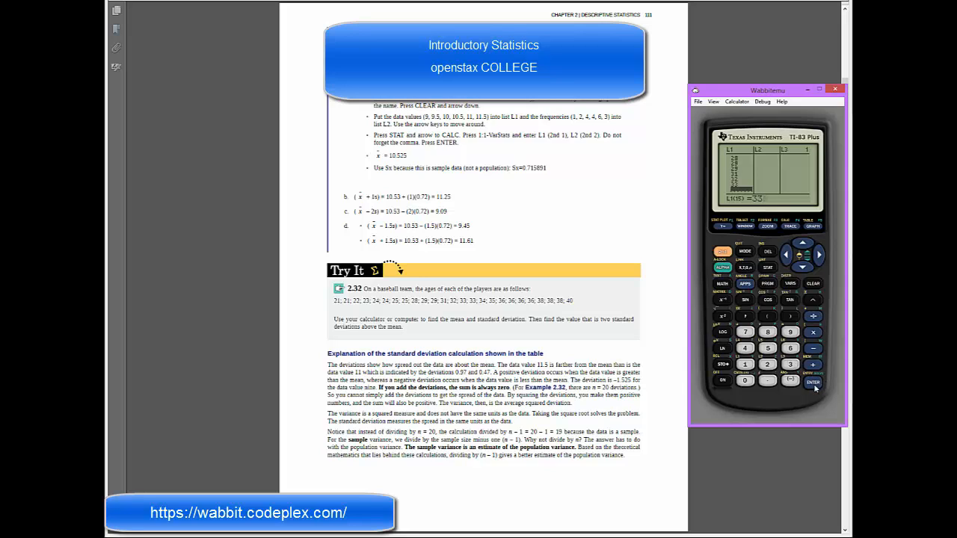
click(744, 348)
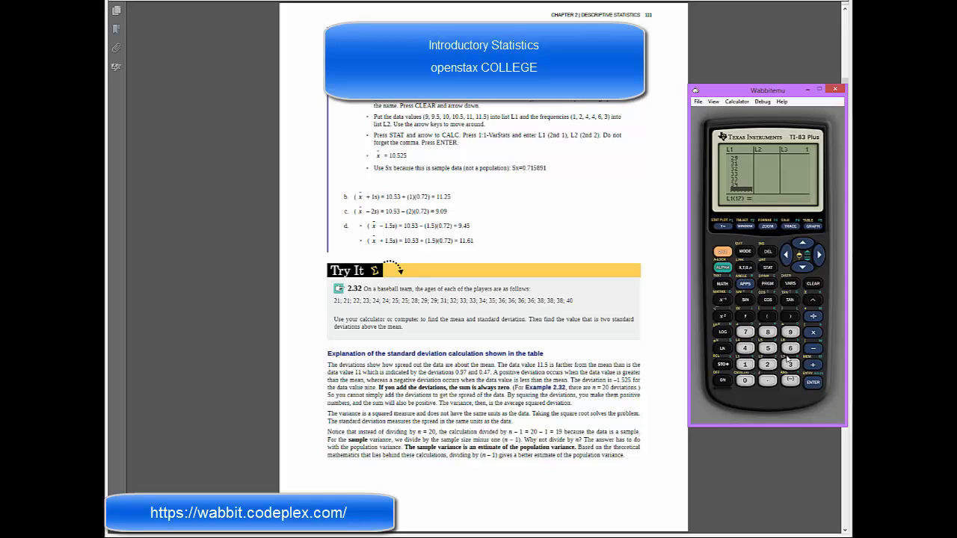
click(790, 364)
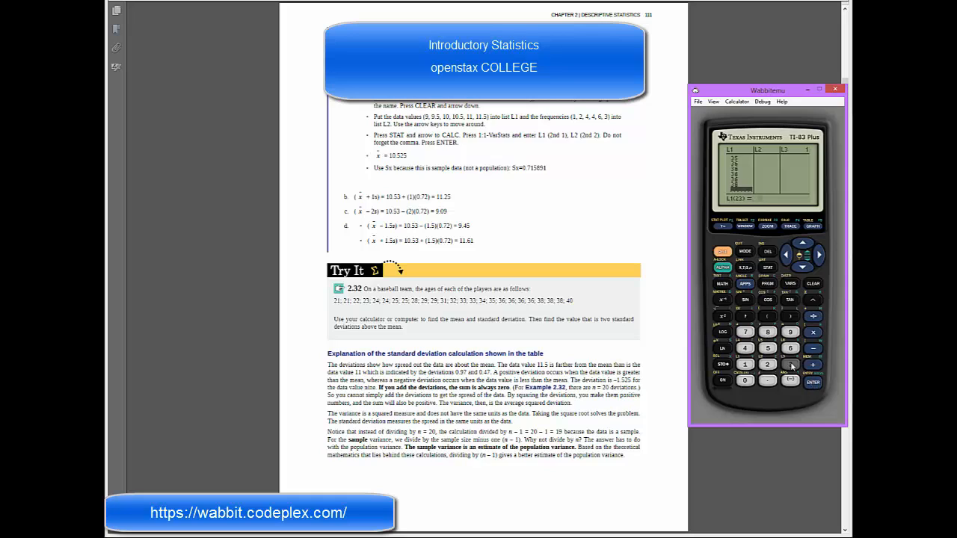
click(790, 364)
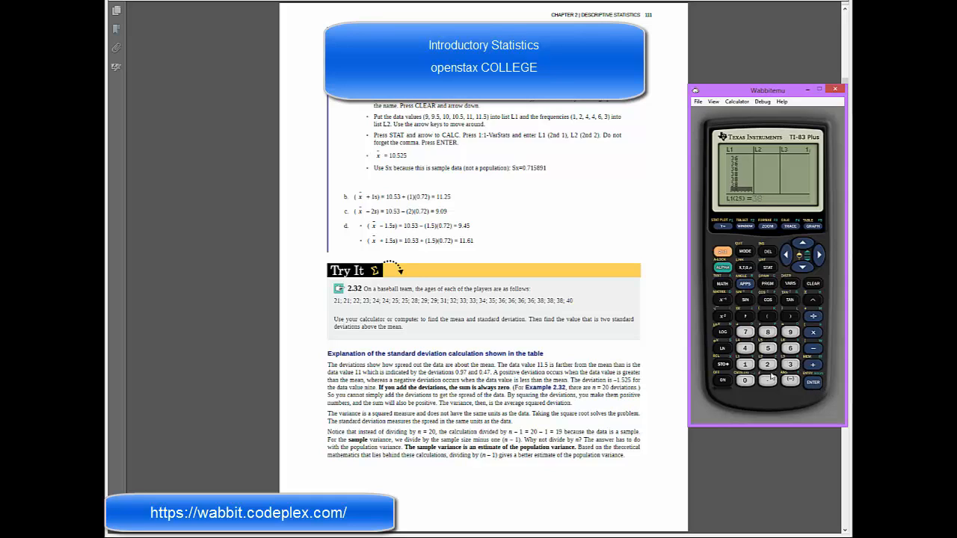
click(813, 382)
text(40)
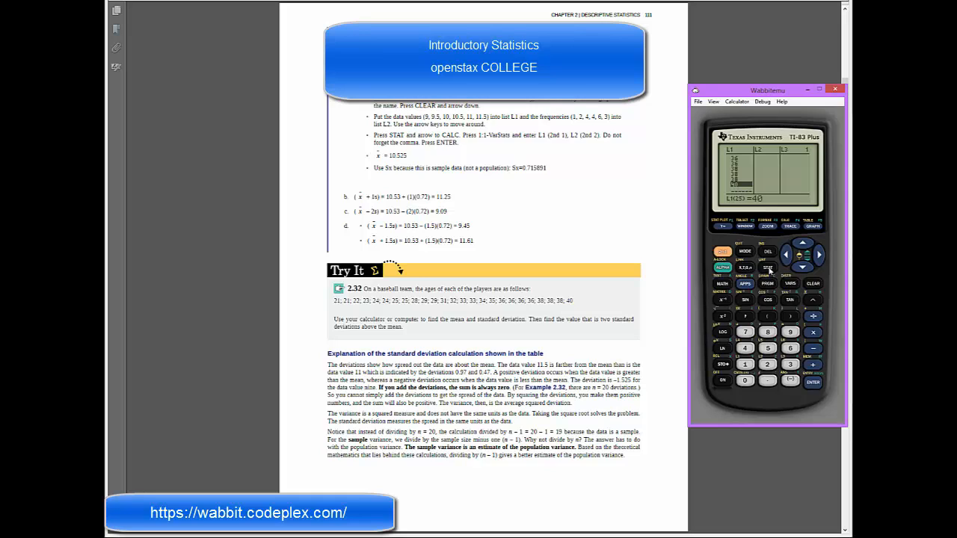
Run 1-Var Stats on L1, giving mean 30.68, Sx 6.0945, σx 5.9714, n 25.
click(767, 268)
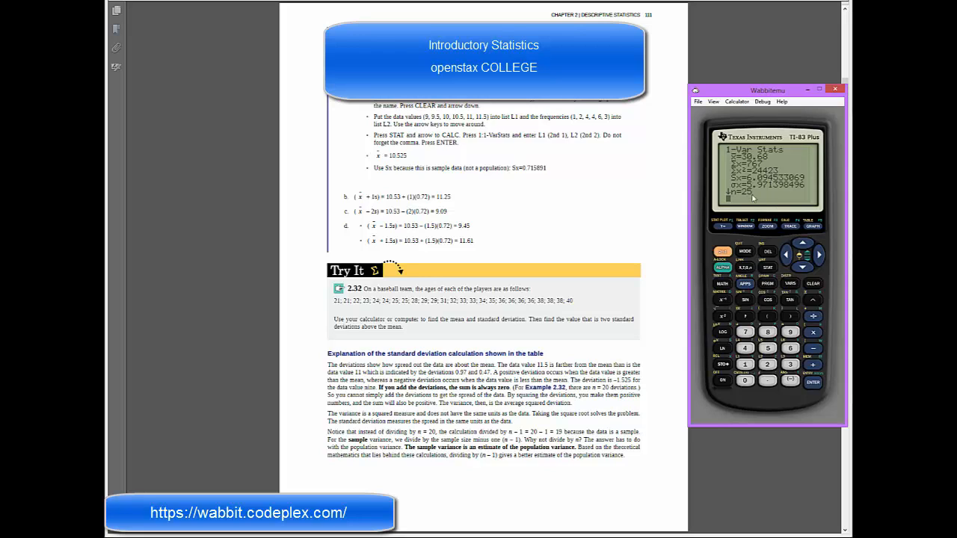
Scroll down to view minX 21, Q1 24.5, median 32, Q3 36, maxX 40.
click(802, 267)
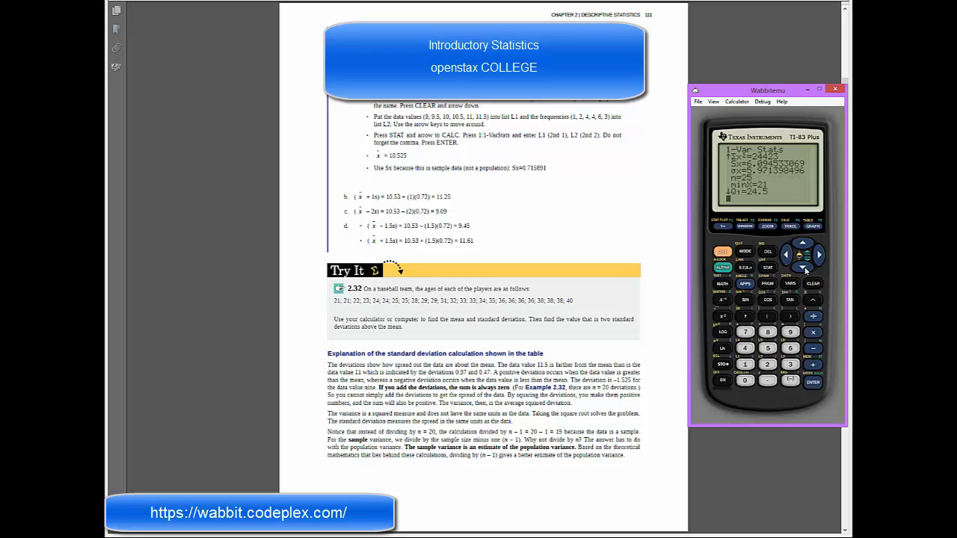
click(802, 266)
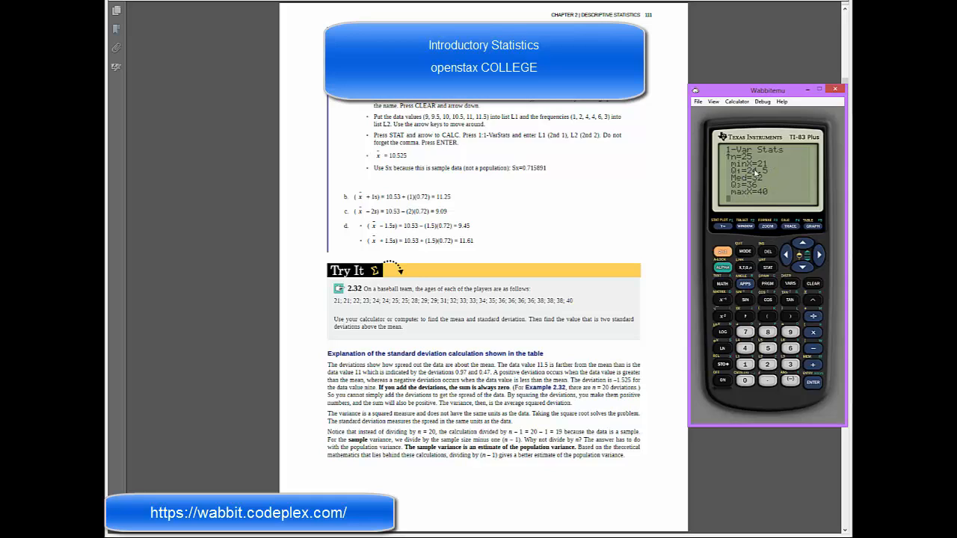
mouse_move(769, 173)
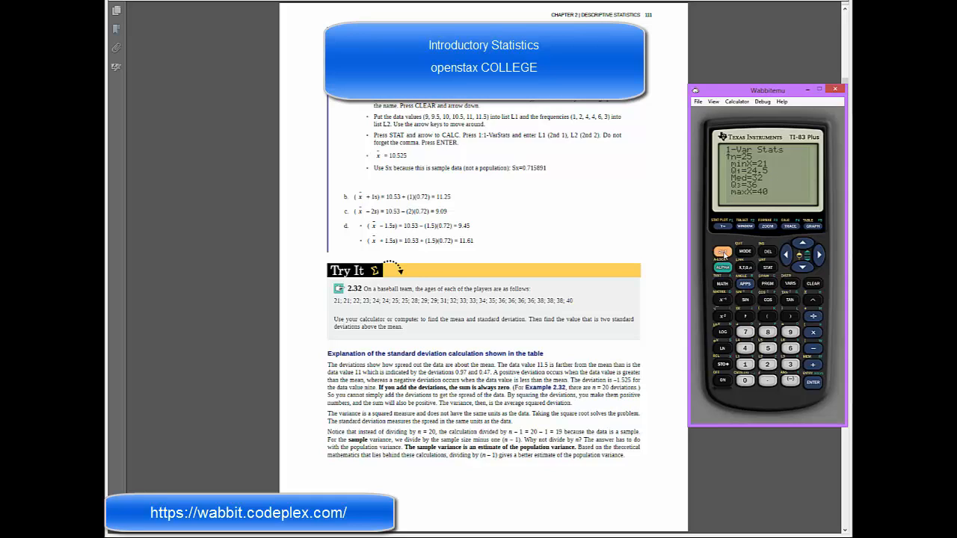
Set Plot1 to Xlist L1 with Freq 1 and check the window shows Xmin 20, Xmax 41.
click(721, 226)
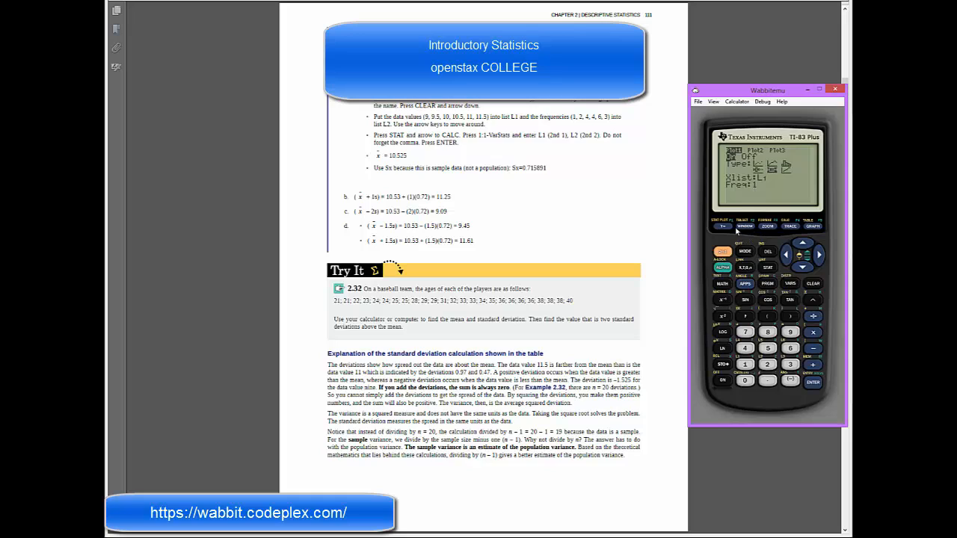
mouse_move(745, 230)
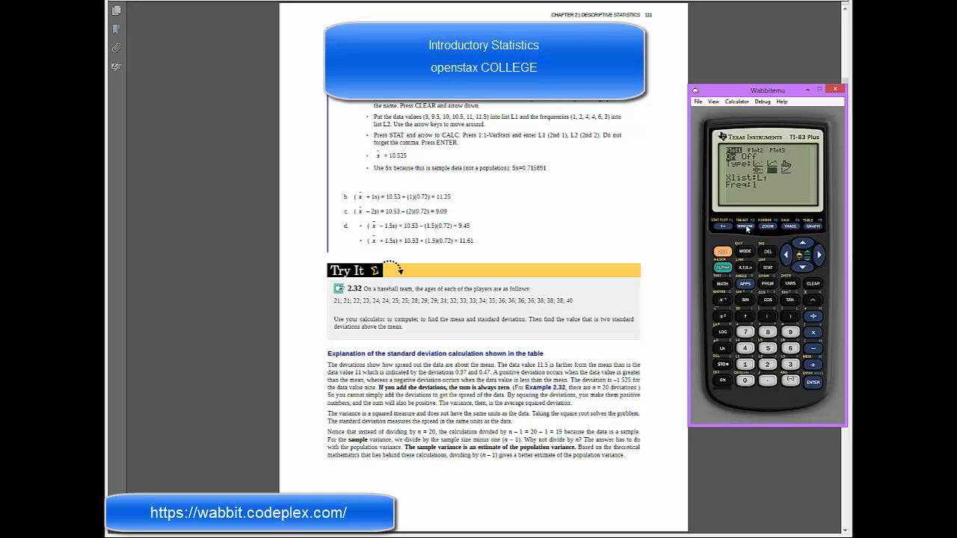
mouse_move(738, 195)
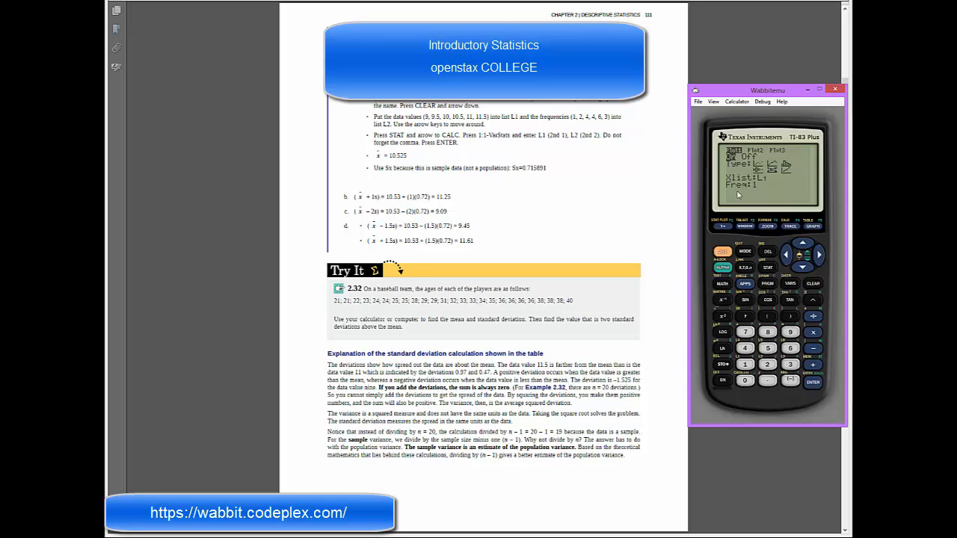
mouse_move(745, 231)
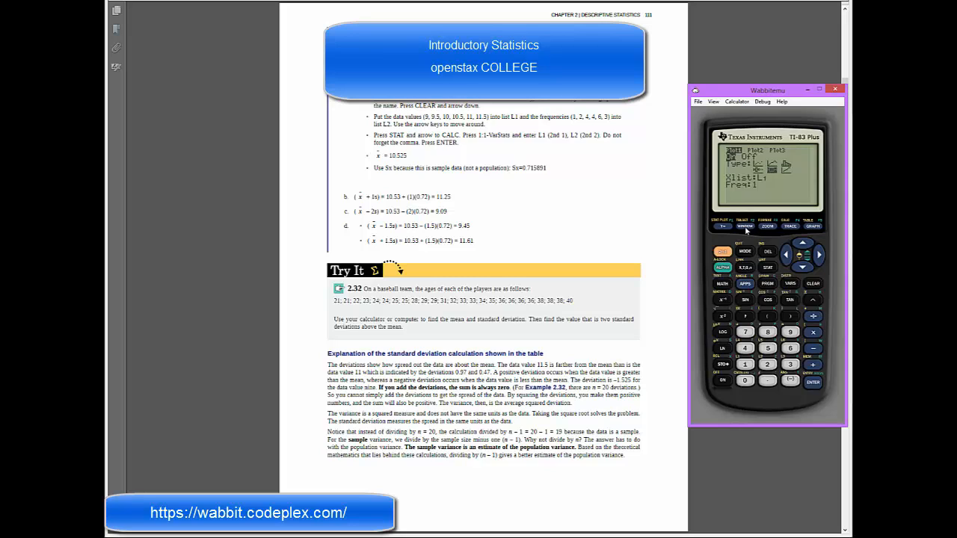
click(745, 227)
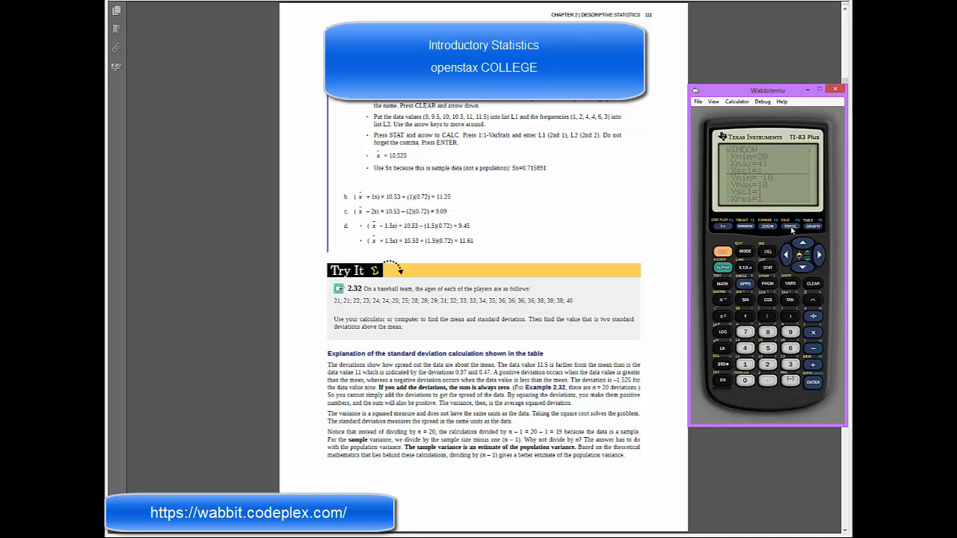
Trace the L1 box plot to read Q1 24.5 and Q3 36.
click(812, 226)
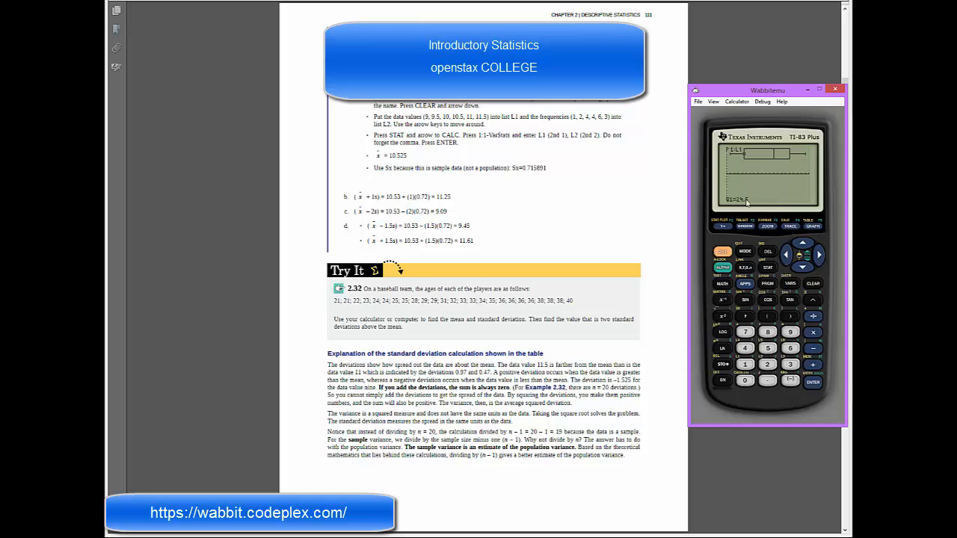
mouse_move(748, 197)
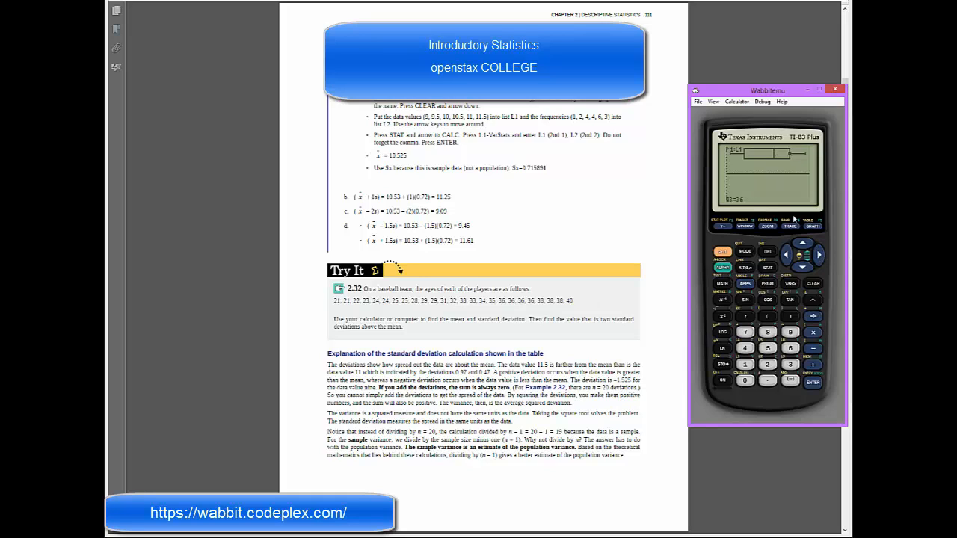
mouse_move(822, 258)
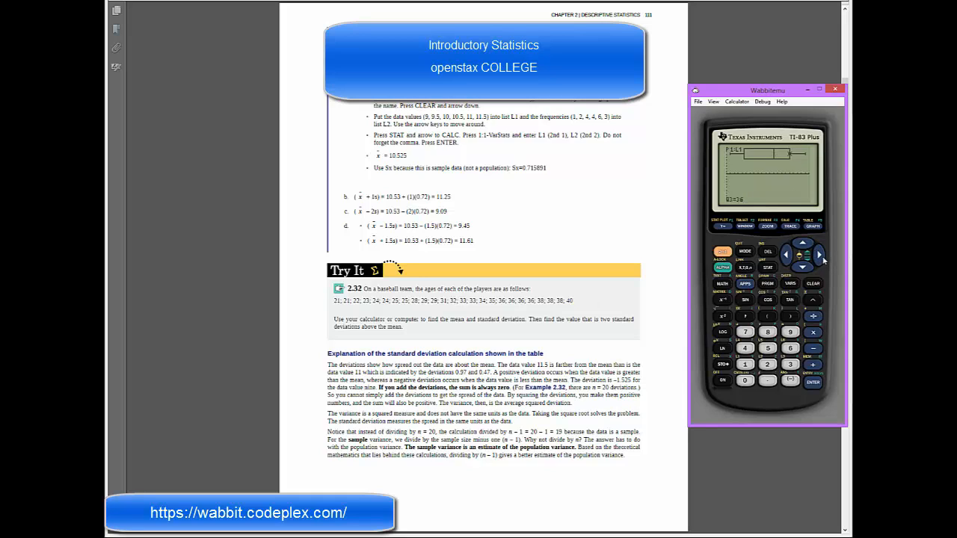
click(818, 255)
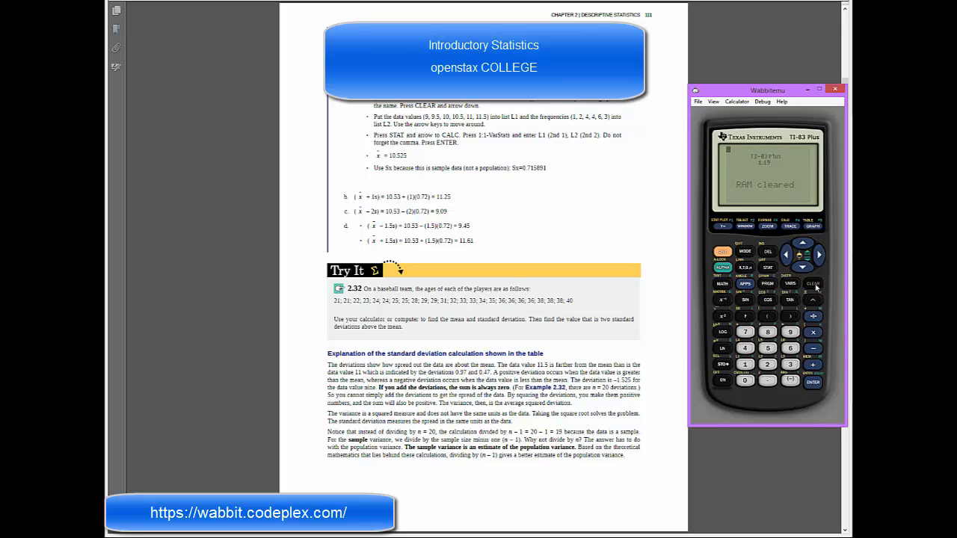
Dismiss the RAM cleared message after resetting memory.
click(767, 267)
text(21)
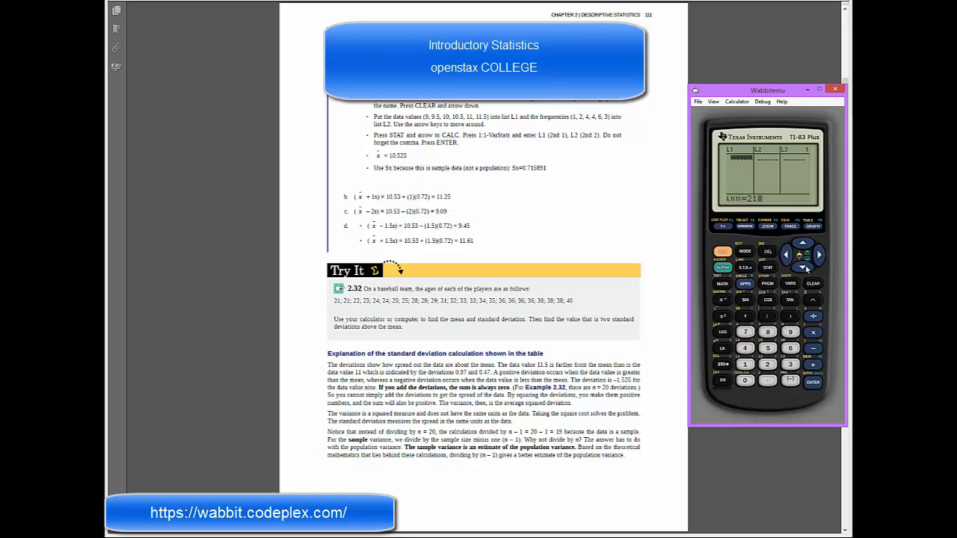
Enter the distinct player ages into L1, starting with 21.
click(802, 267)
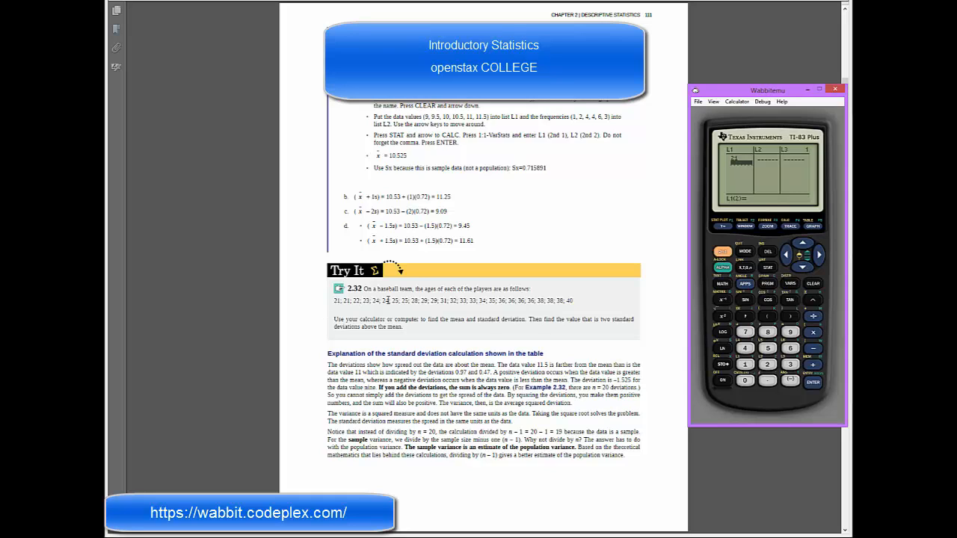
click(767, 364)
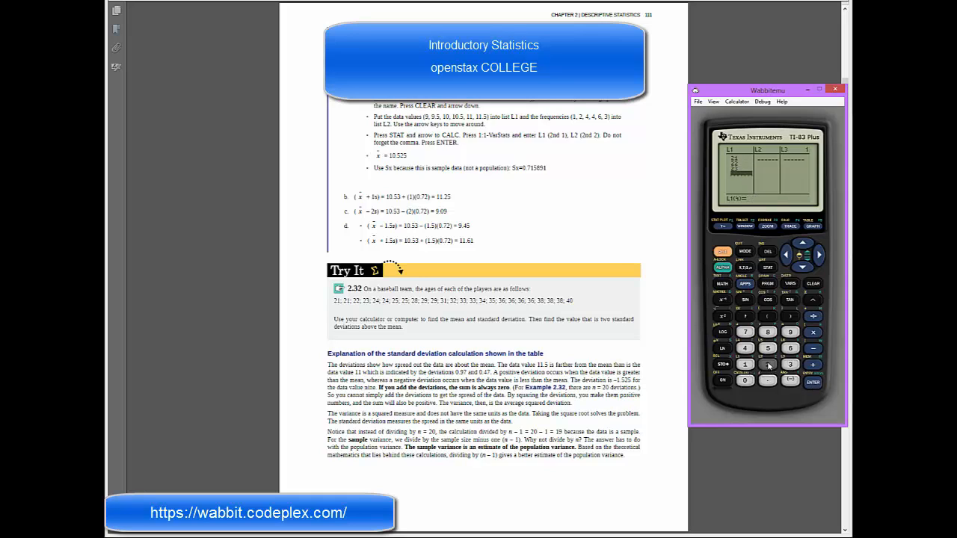
click(767, 364)
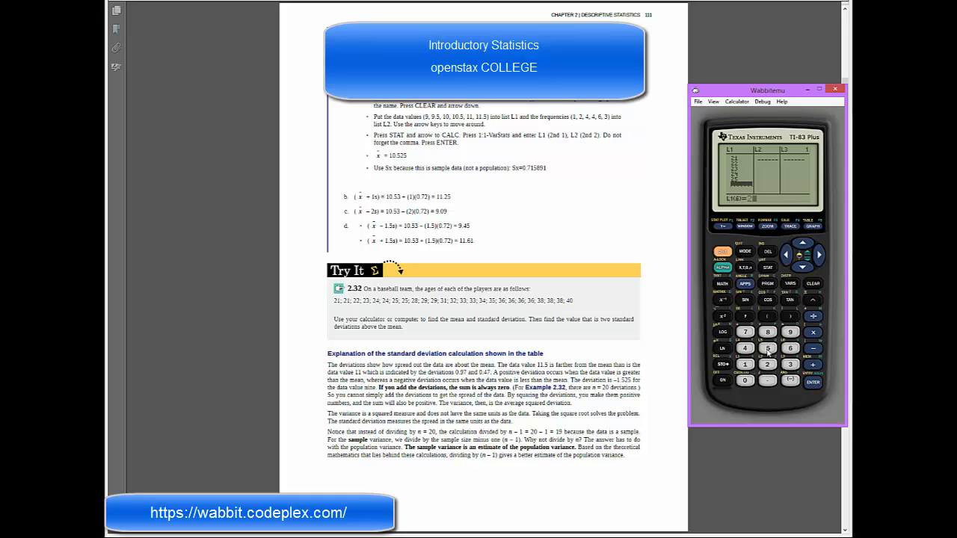
click(767, 363)
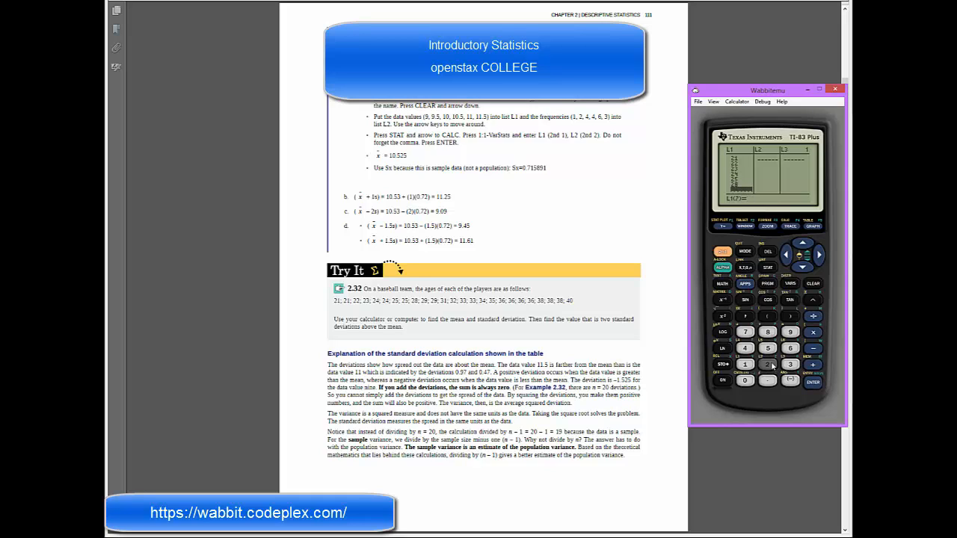
click(812, 382)
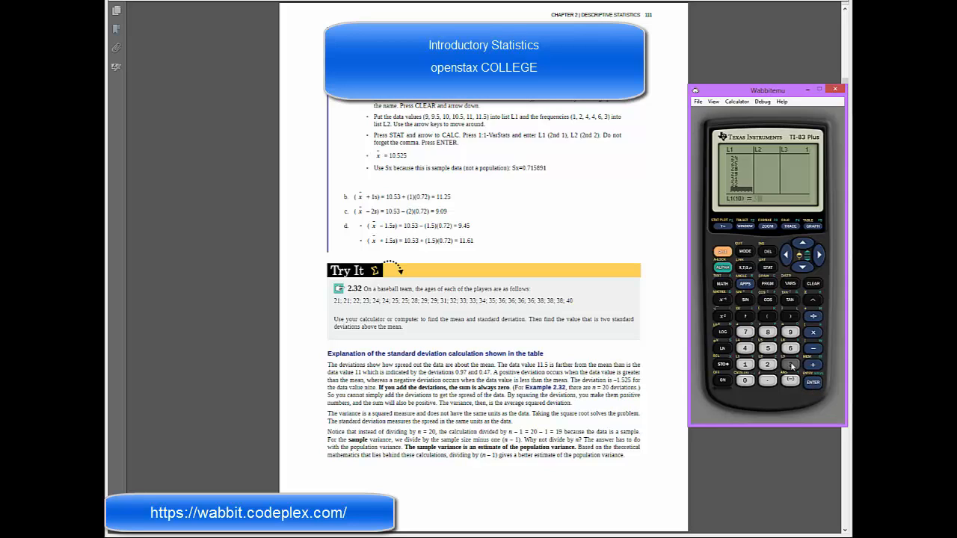
click(790, 365)
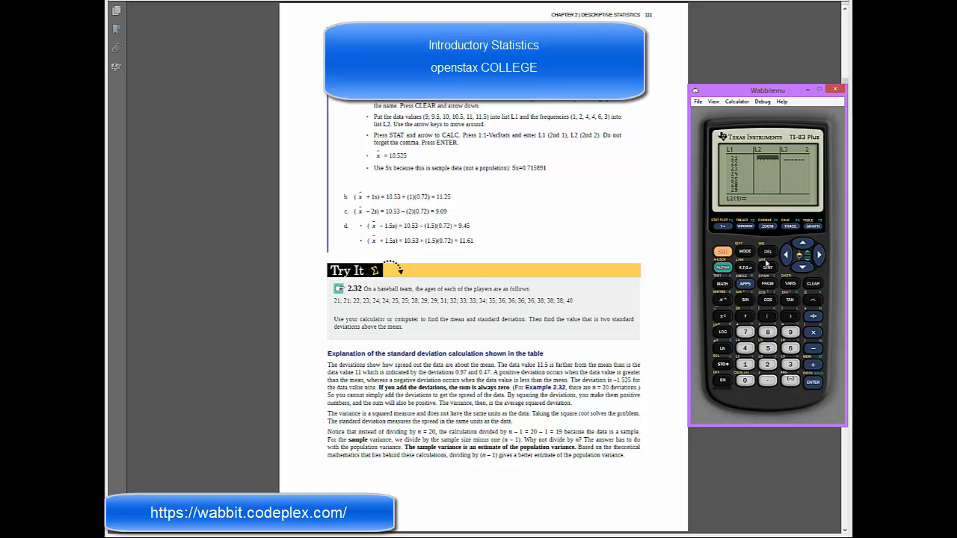
Key the age frequencies into L2, such as 1 and 4, through row 15.
click(812, 381)
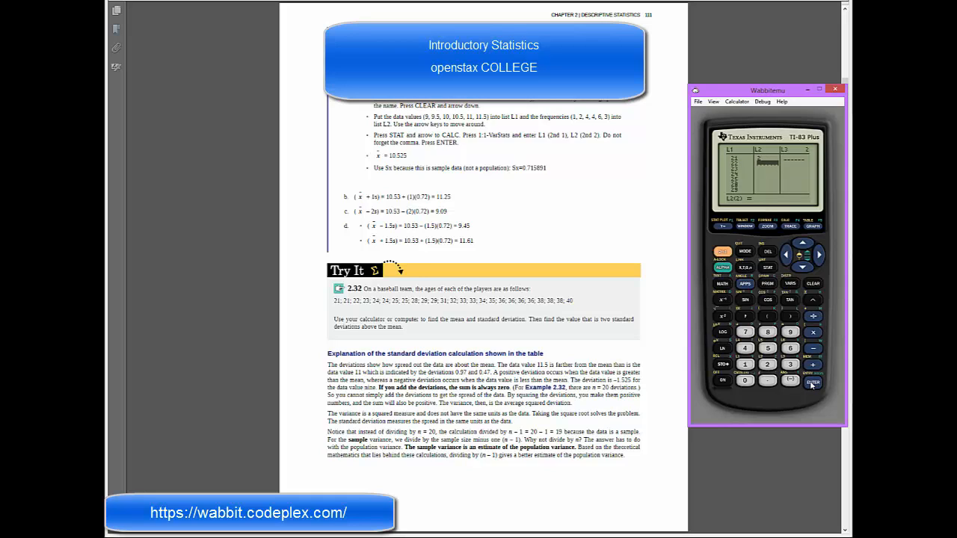
click(811, 383)
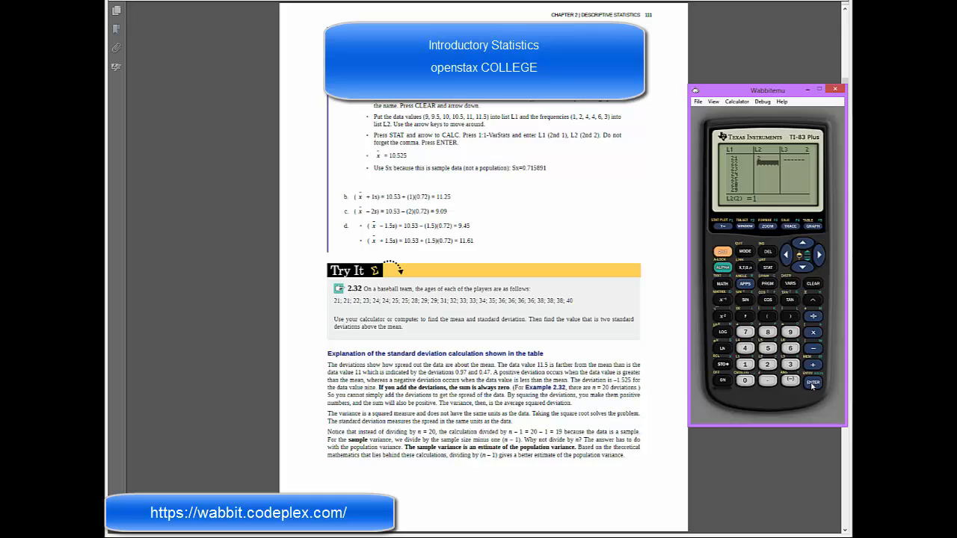
click(811, 383)
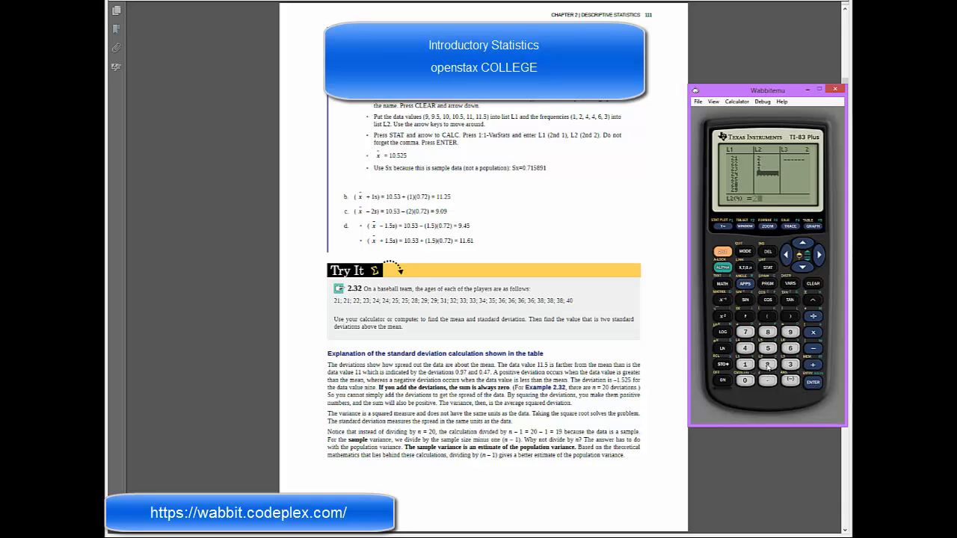
click(812, 382)
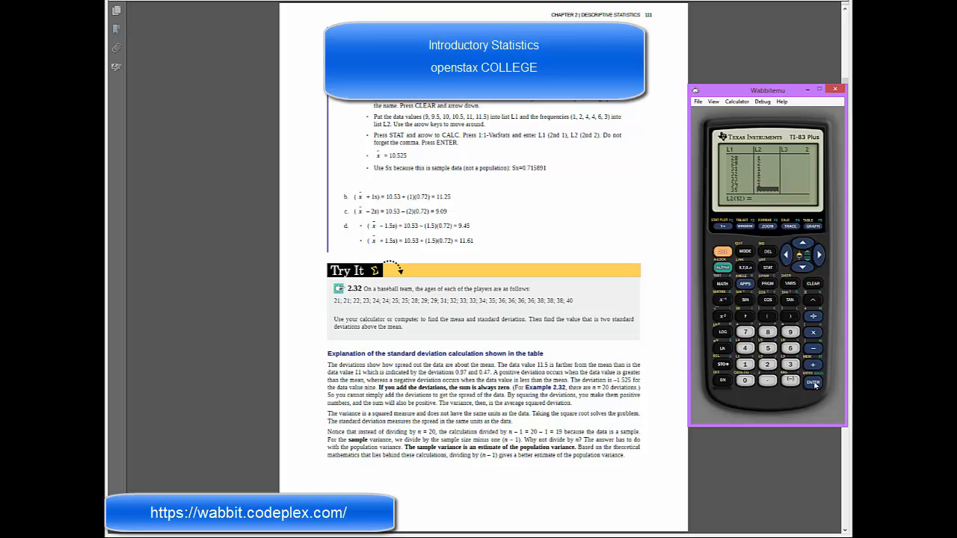
click(812, 382)
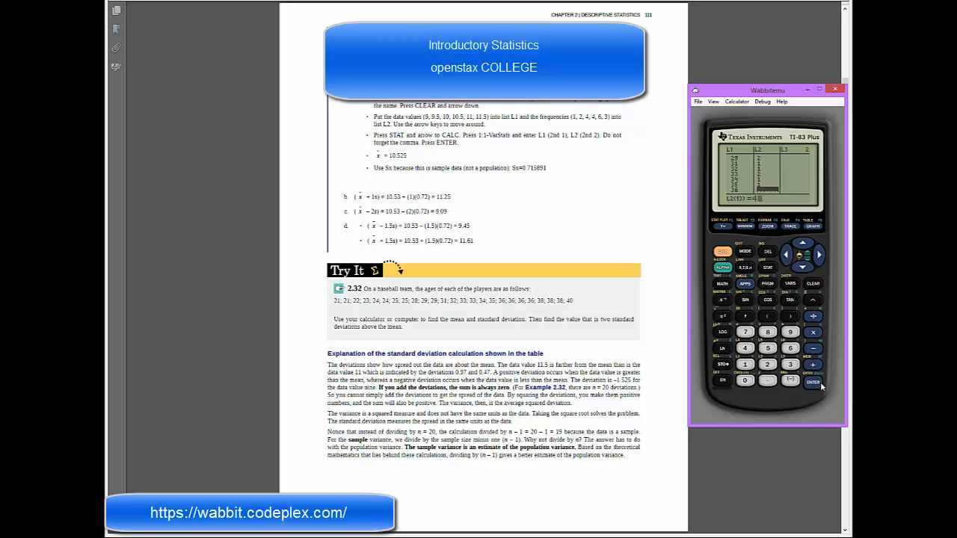
click(767, 364)
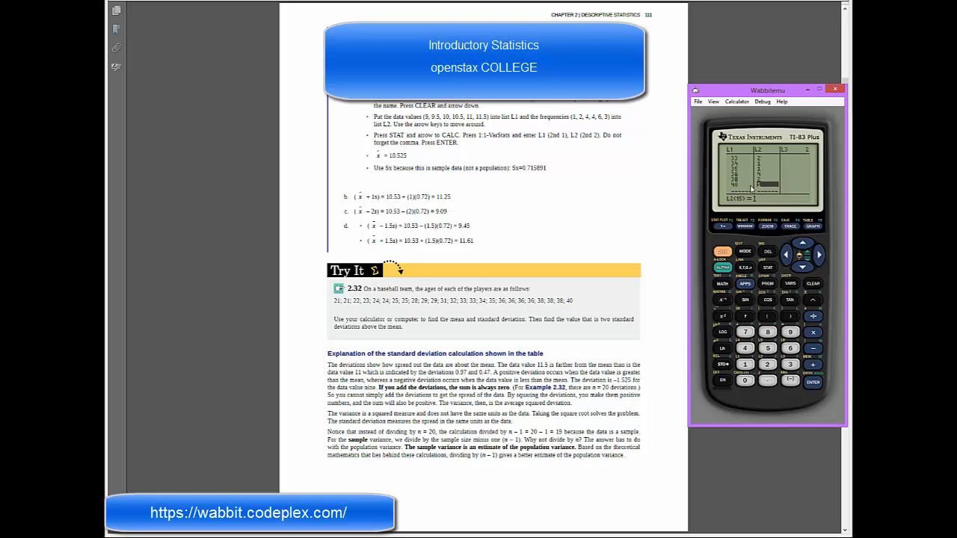
mouse_move(798, 240)
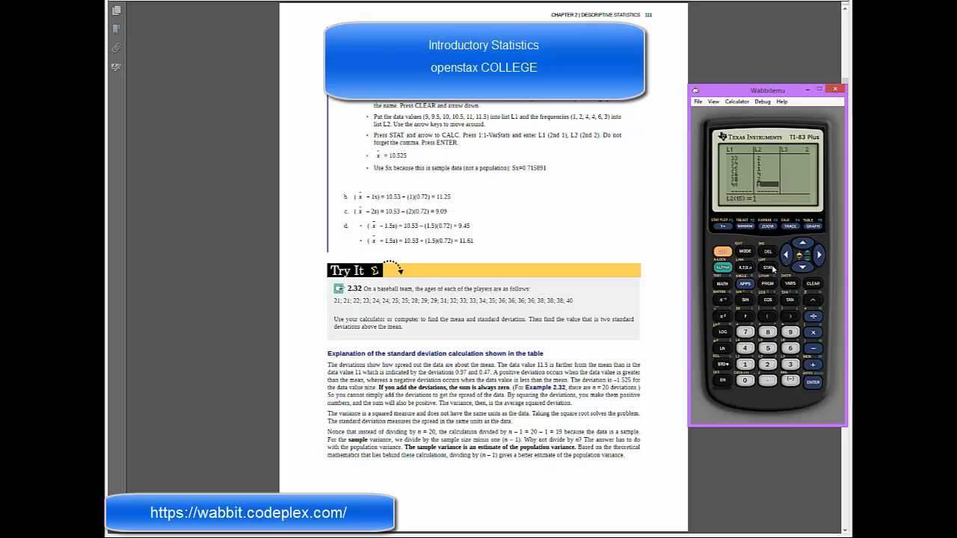
Run 1-Var Stats on L1 with L2 as frequencies.
click(767, 267)
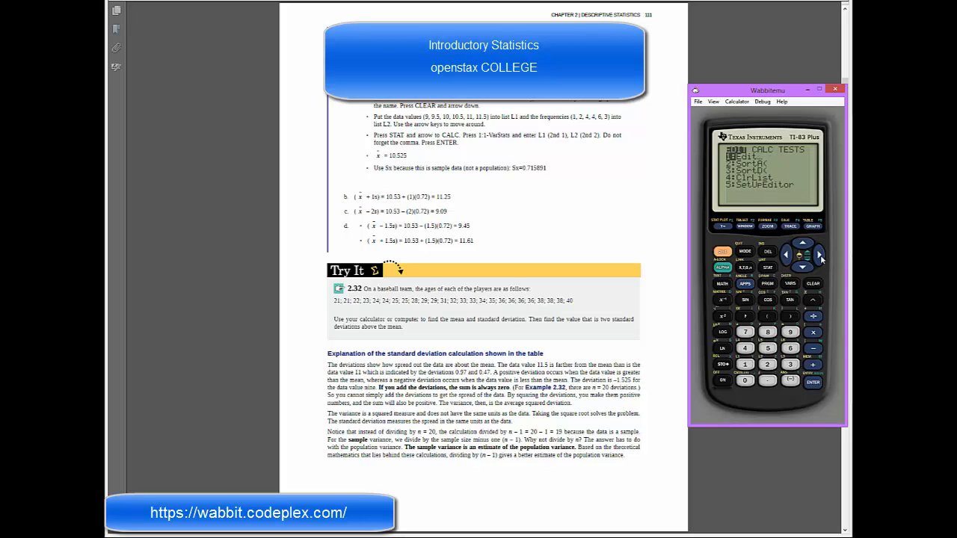
click(818, 255)
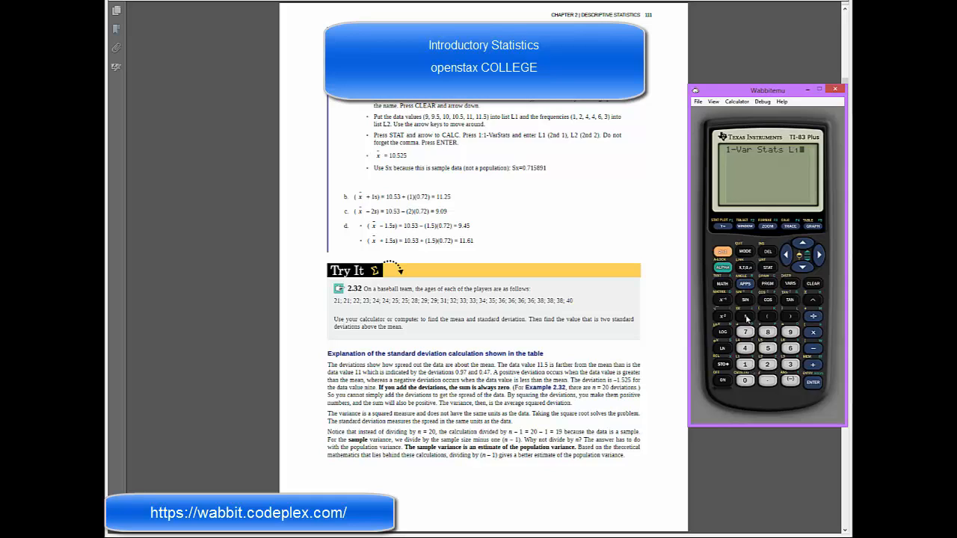
click(766, 316)
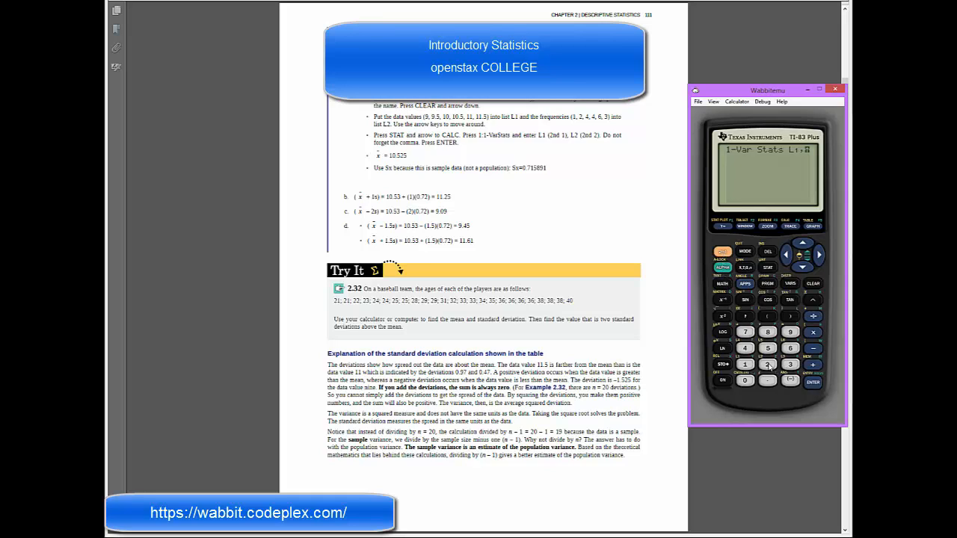
click(812, 382)
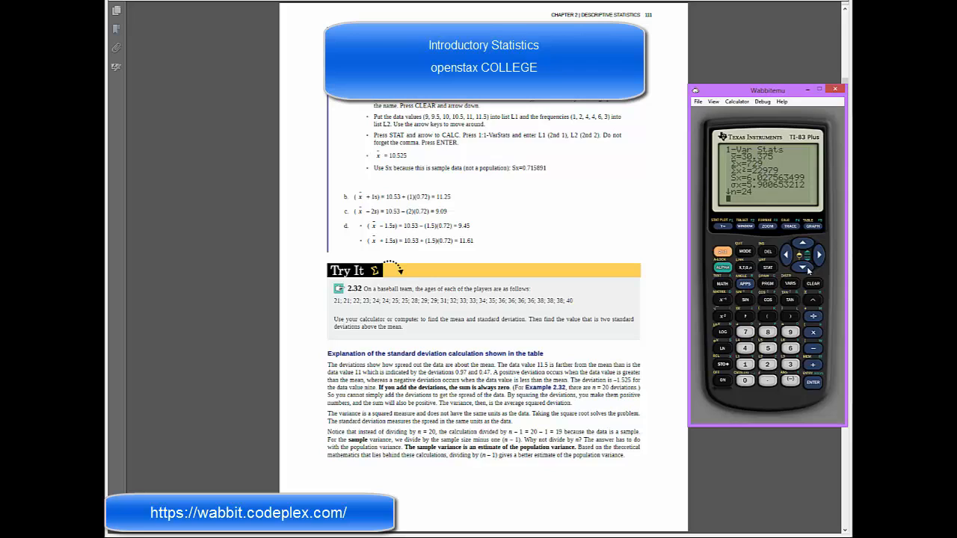
Scroll the results to n = 24, median 31.5, Q1 24.5, Q3 36, maxX 40.
click(802, 269)
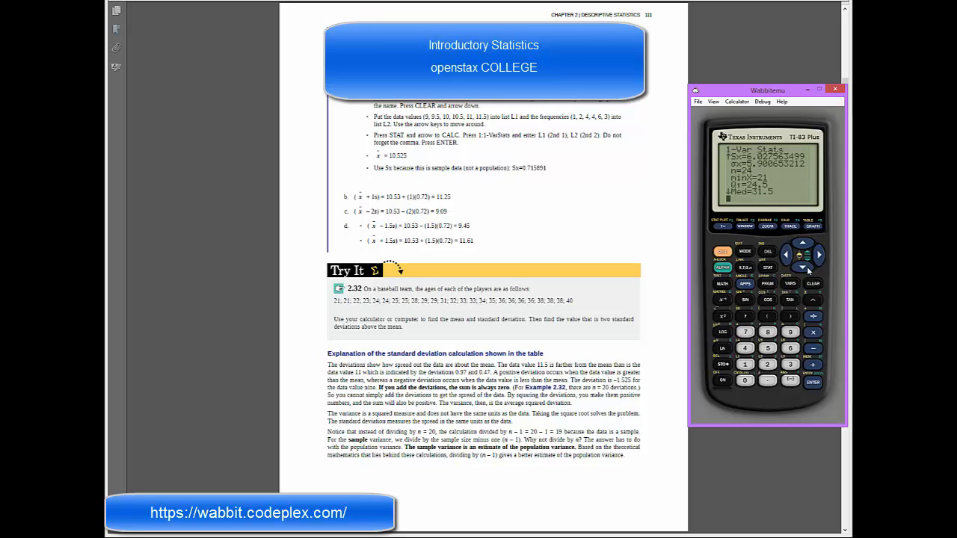
click(802, 269)
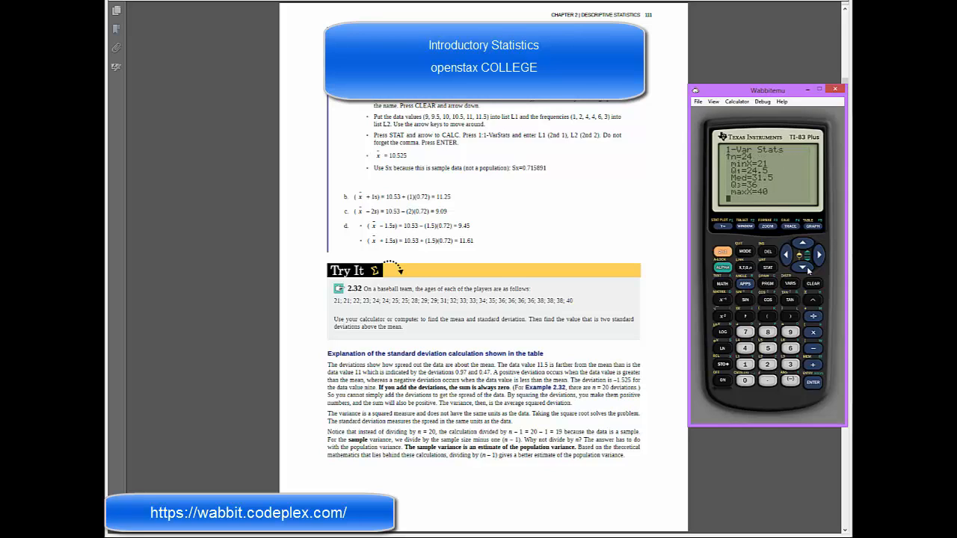
click(802, 244)
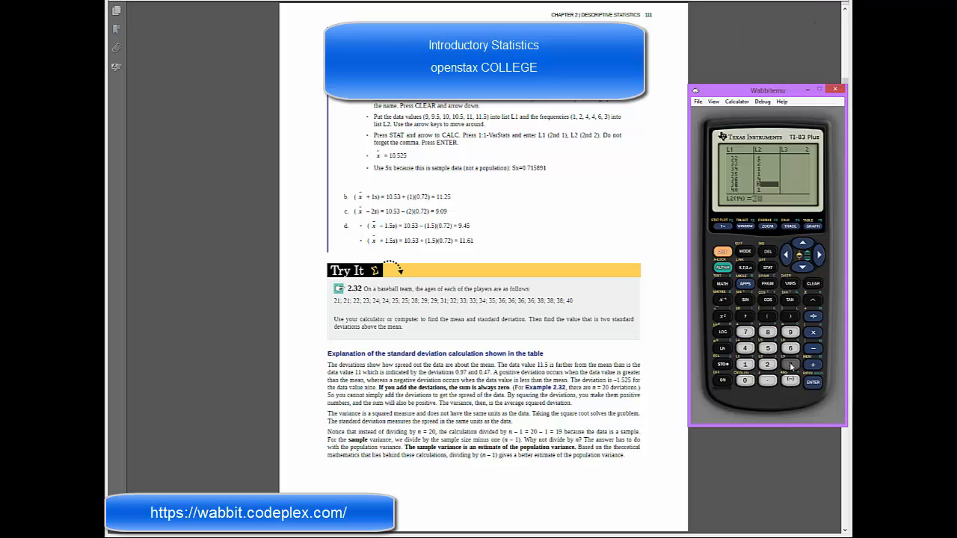
Enter 1 as the 15th L2 frequency and reopen the STAT CALC menu.
click(812, 381)
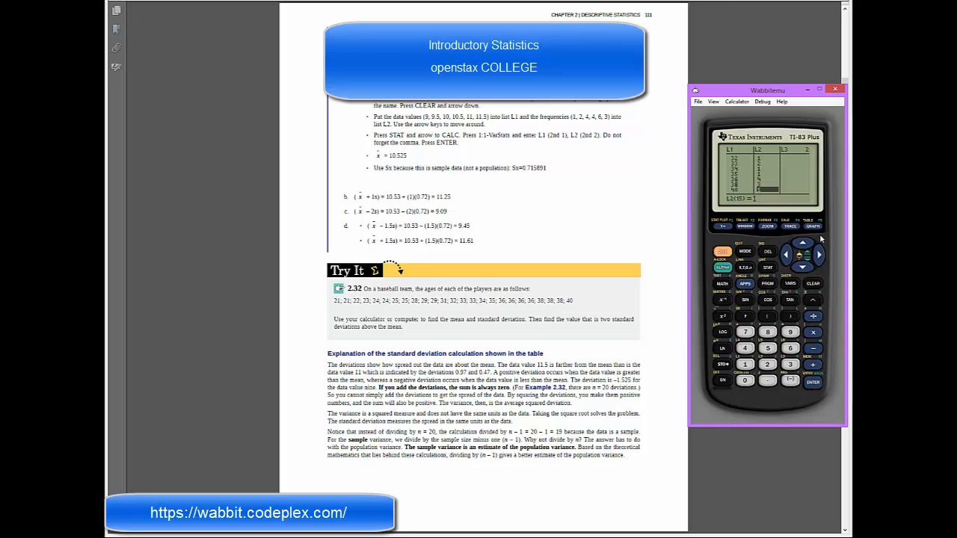
mouse_move(770, 270)
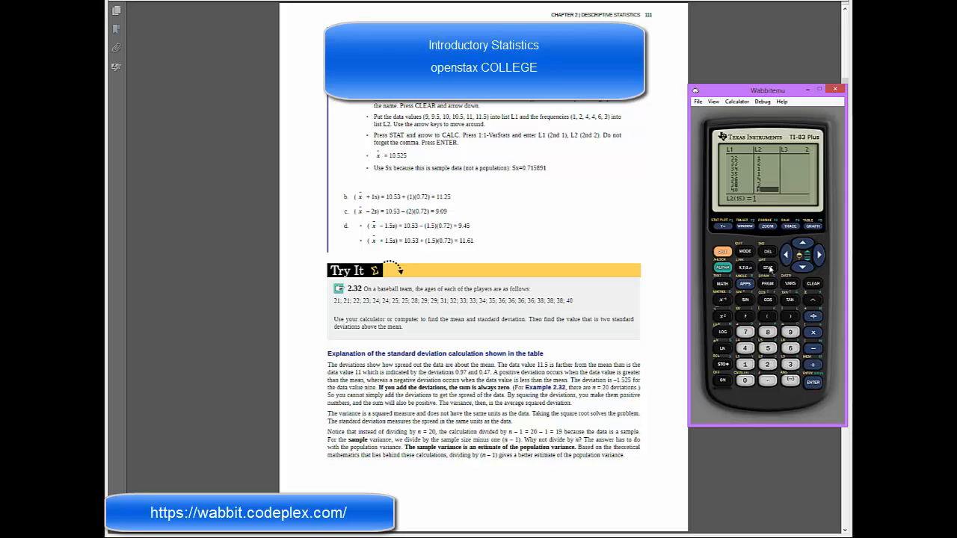
click(767, 267)
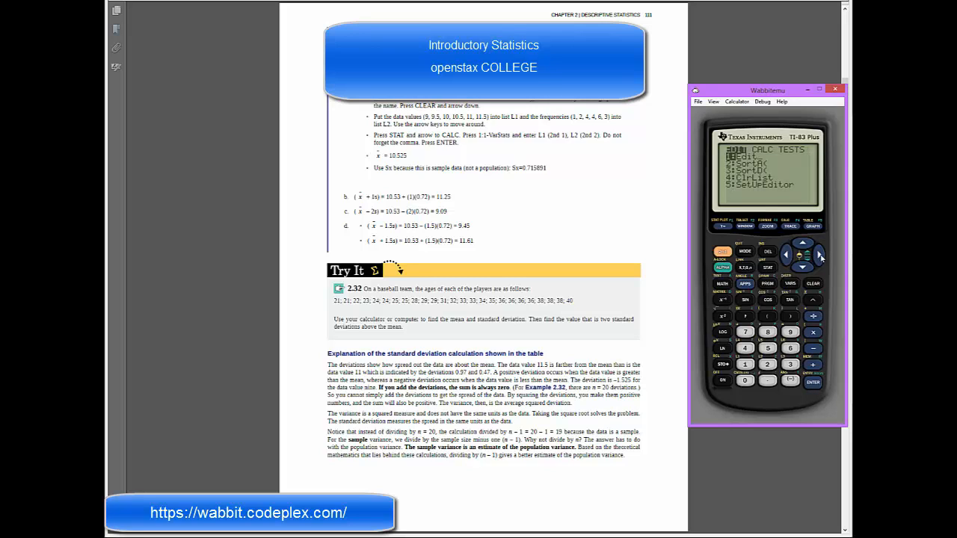
click(744, 364)
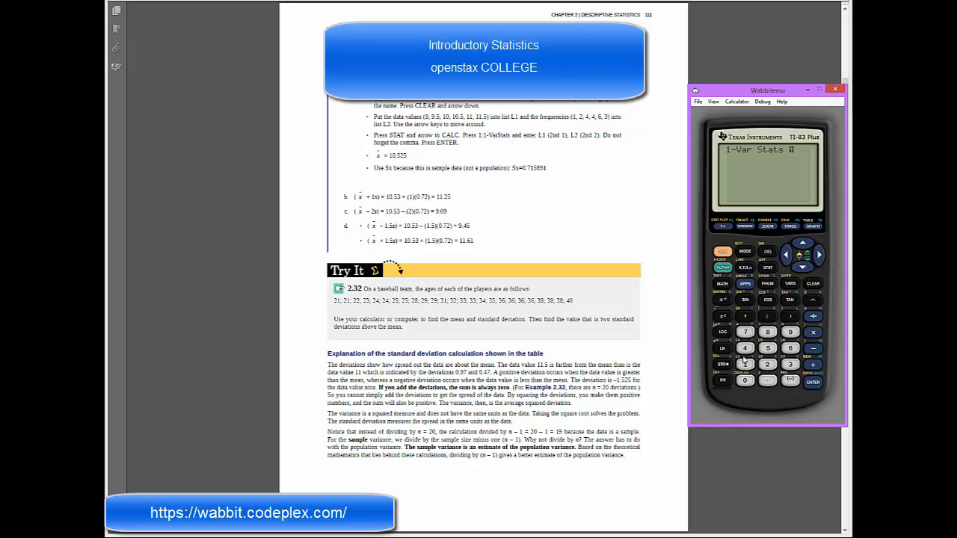
Insert L1 as the argument of the 1-Var Stats command.
click(744, 364)
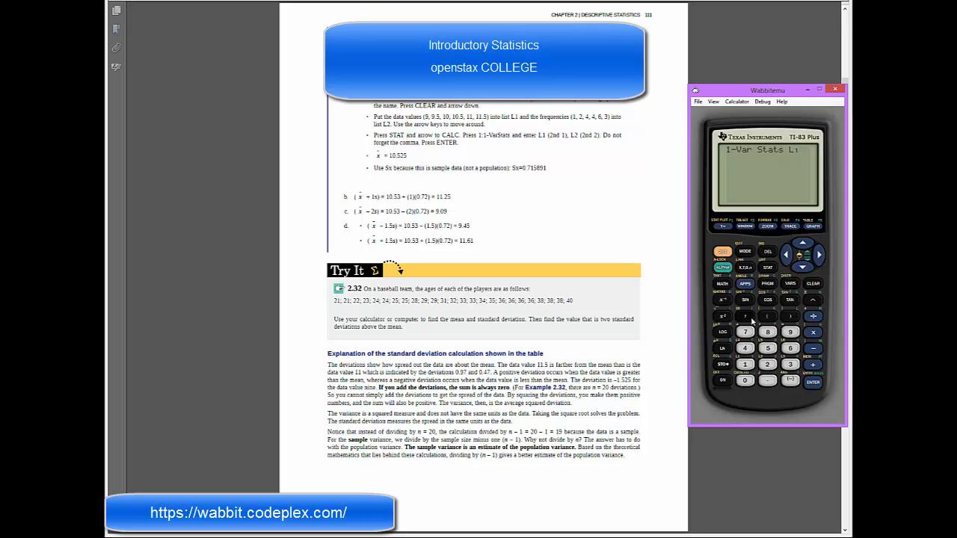
click(767, 364)
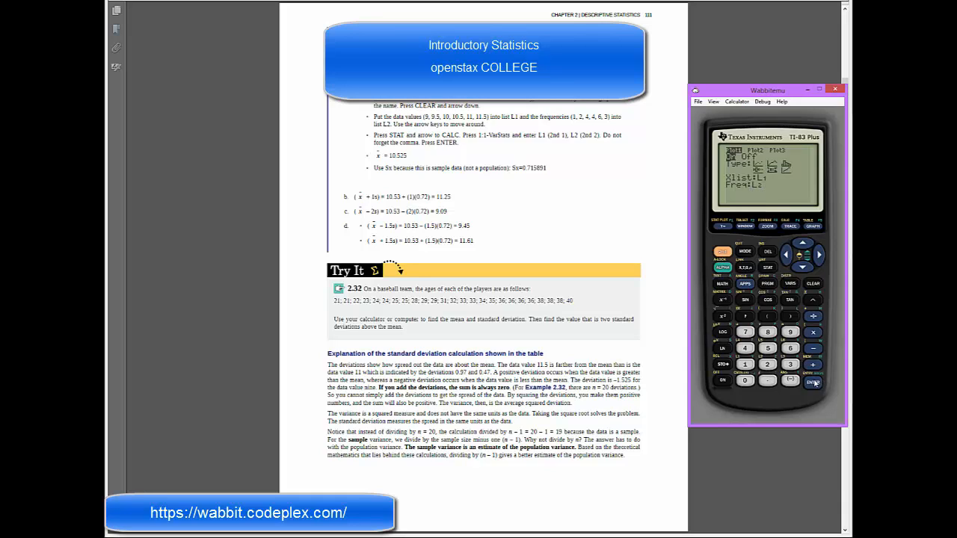
mouse_move(792, 235)
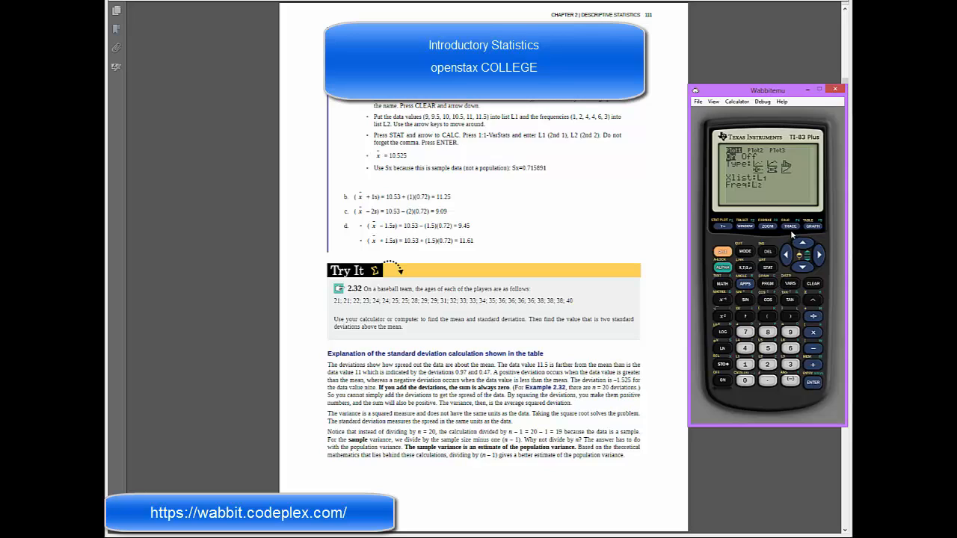
Trace the Plot1 box plot of L1 weighted by L2, showing Q1 = 24.5.
click(812, 225)
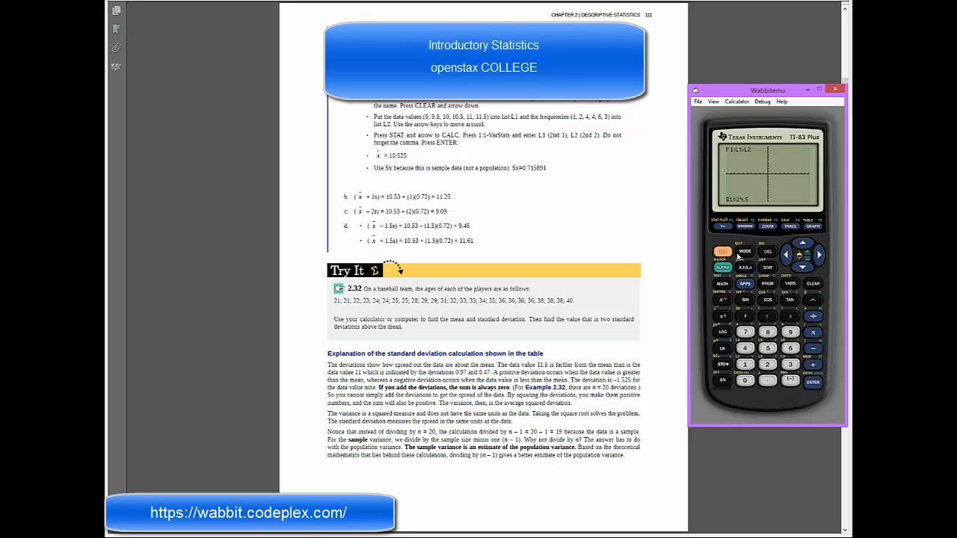
Set the window to Xmin 20, Xmax 41 and trace the box plot.
click(744, 227)
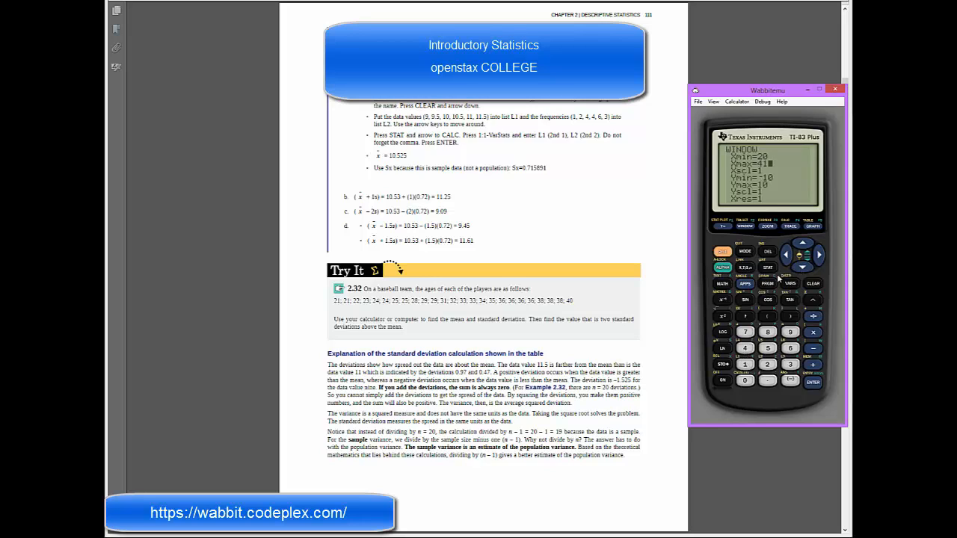
click(812, 227)
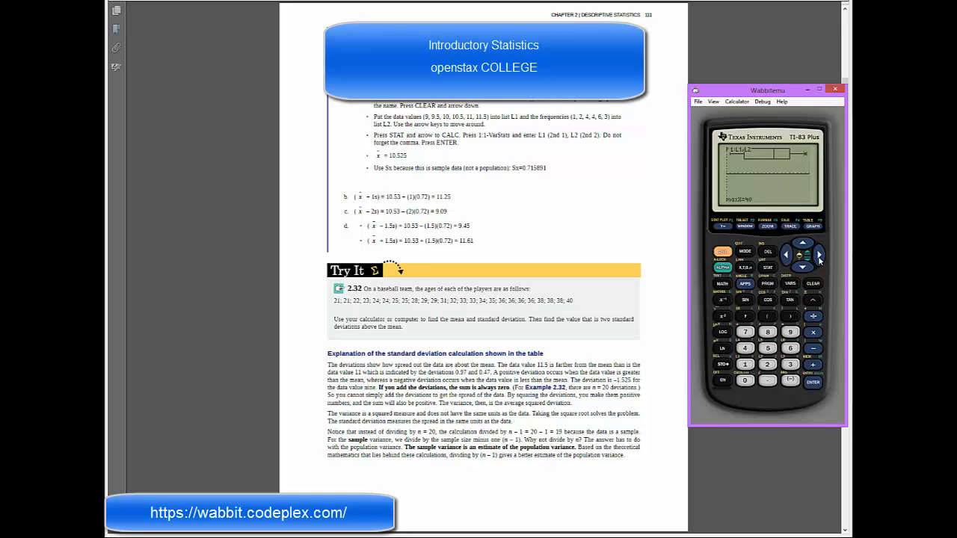
mouse_move(794, 266)
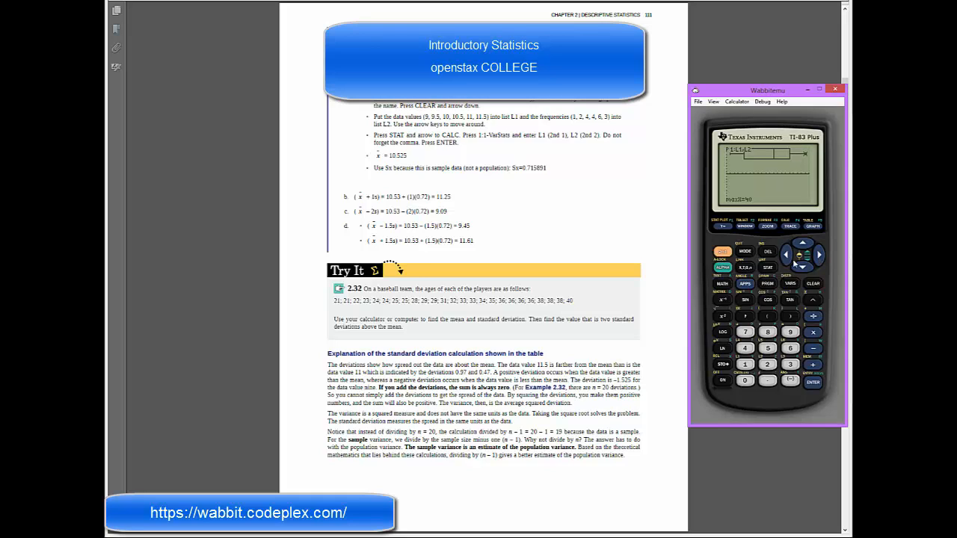
Fill L3 with relative frequencies L2/25, first value .08.
click(766, 268)
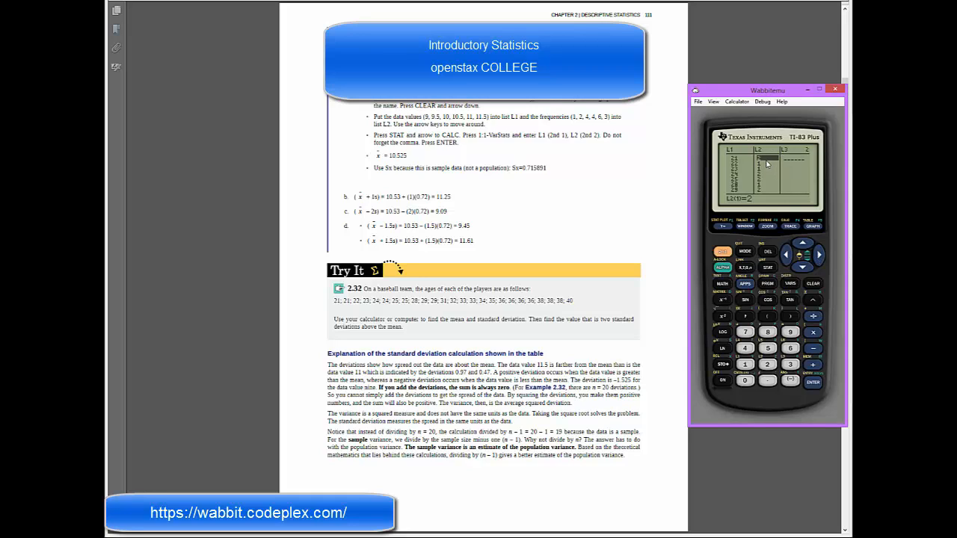
mouse_move(763, 163)
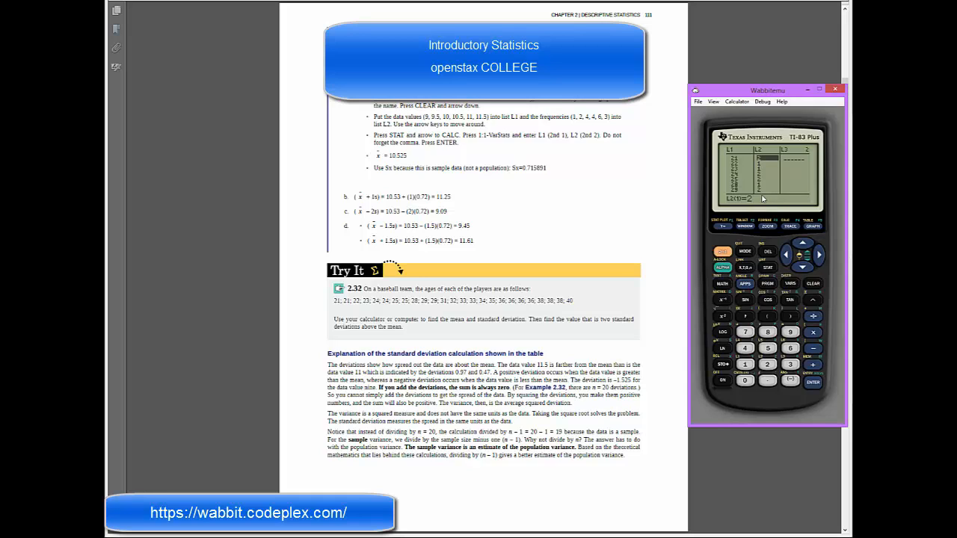
mouse_move(821, 257)
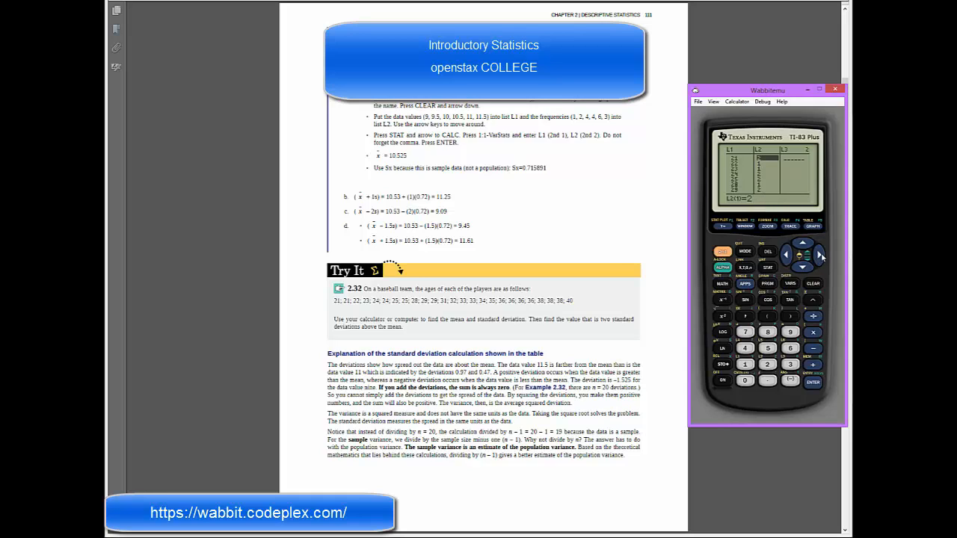
click(819, 254)
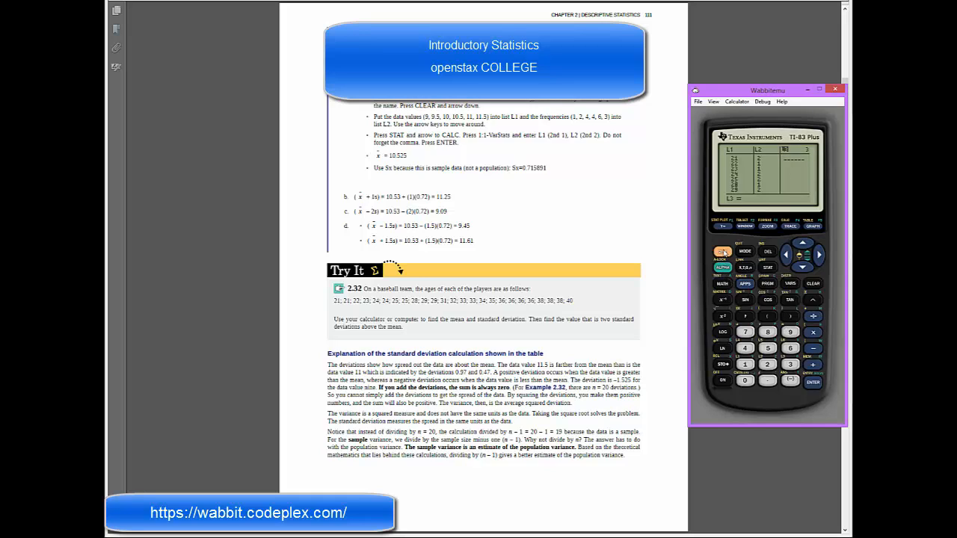
click(767, 364)
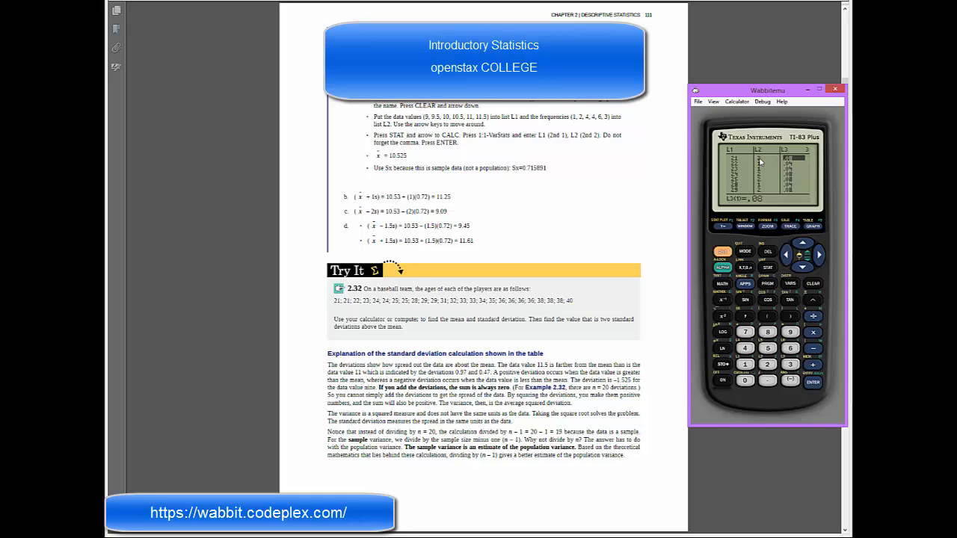
mouse_move(783, 160)
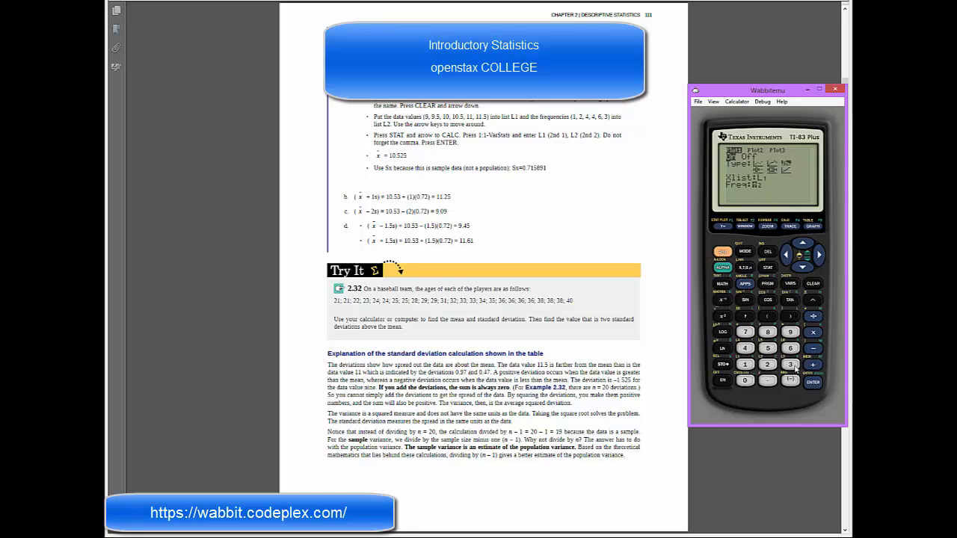
Switch Plot1's frequency list from L2 to L3.
click(790, 364)
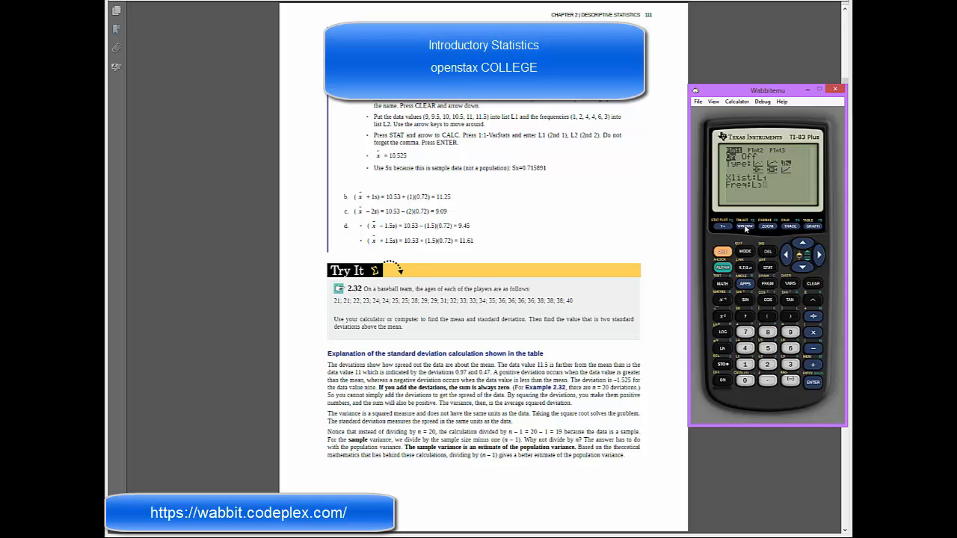
Set Ymax to 1.2 and Xscl to (40-21)/5, then graph the histogram.
click(745, 226)
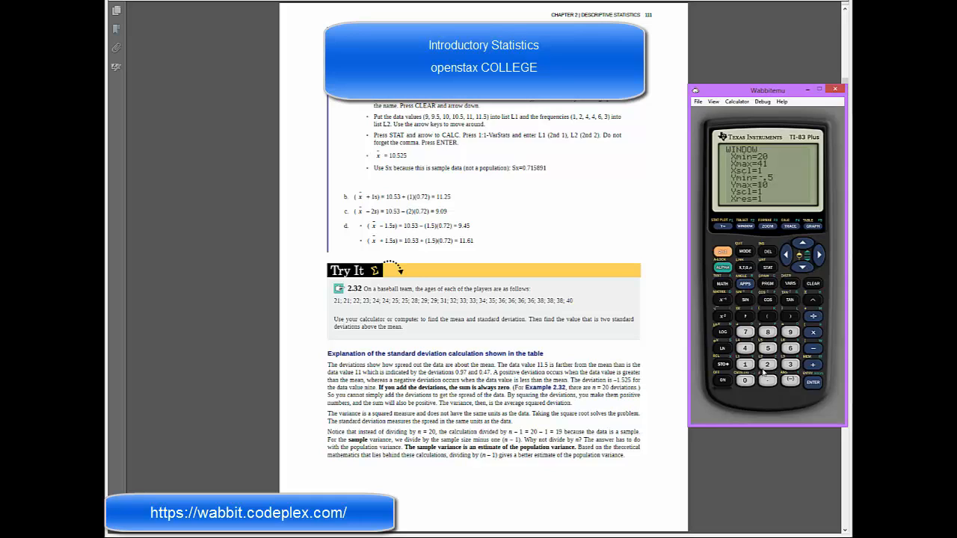
click(767, 364)
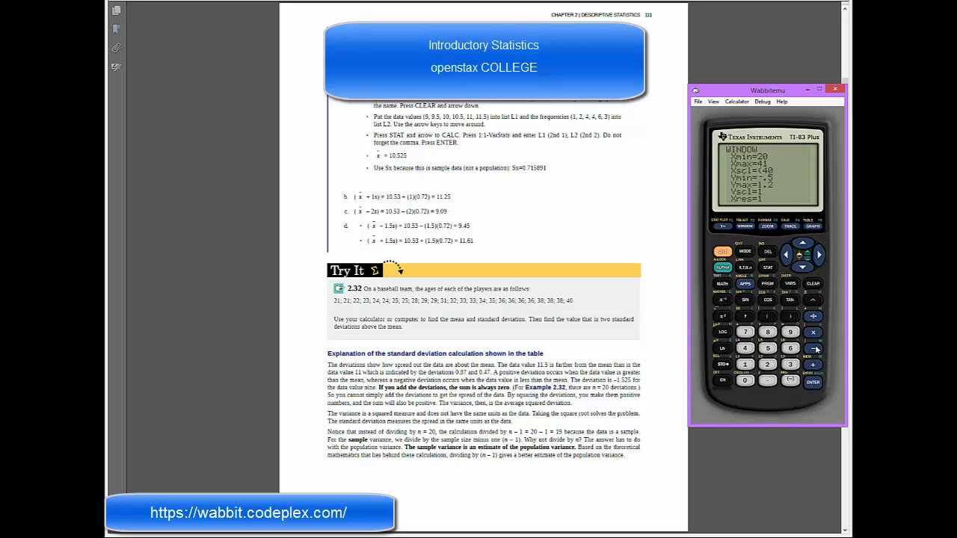
click(744, 365)
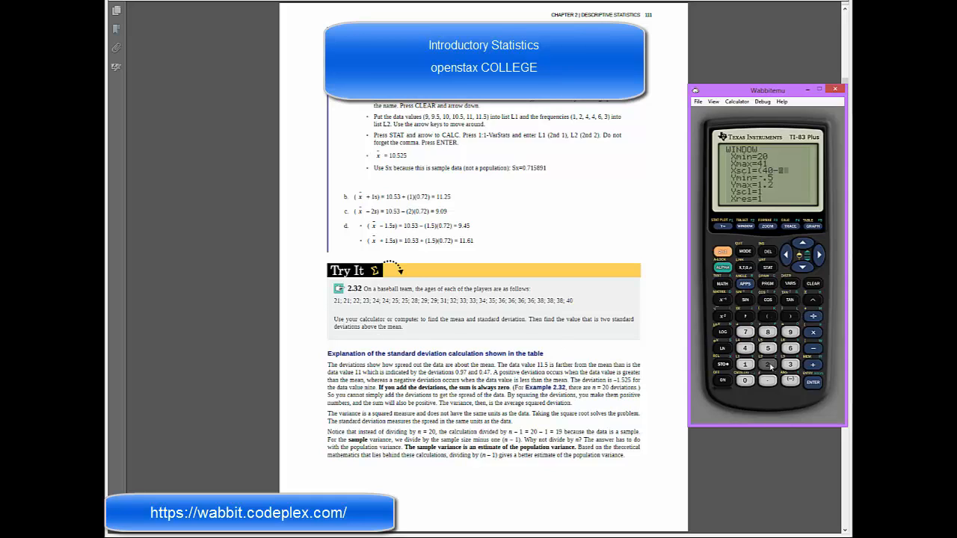
click(744, 364)
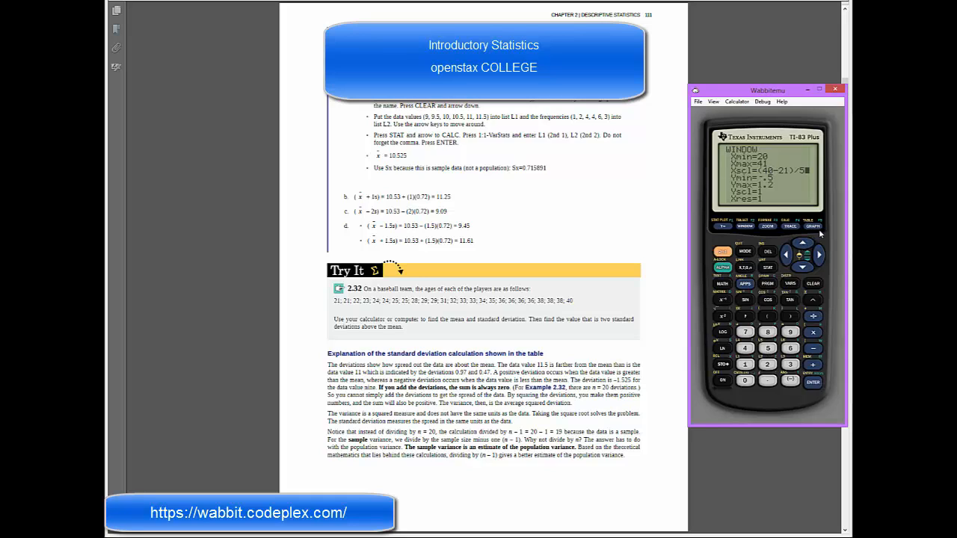
click(812, 225)
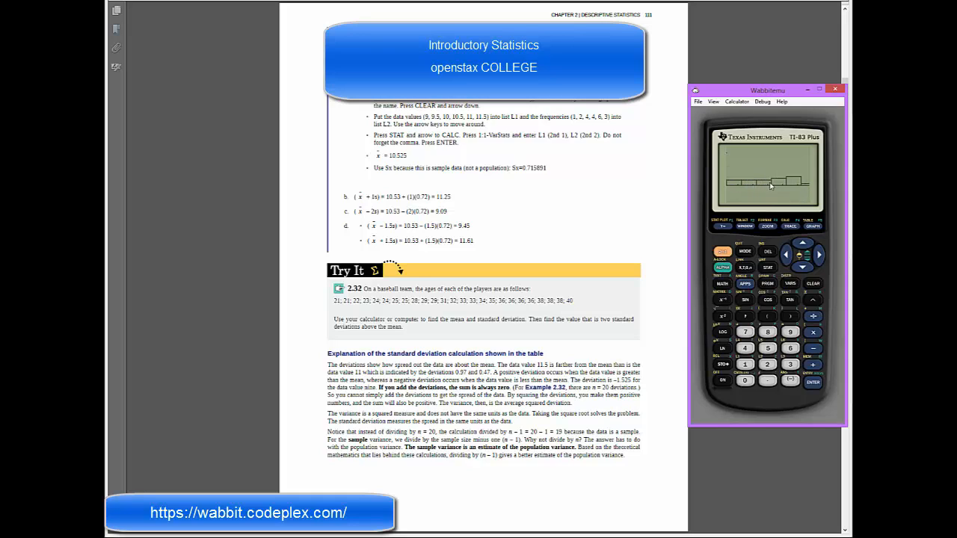
mouse_move(766, 184)
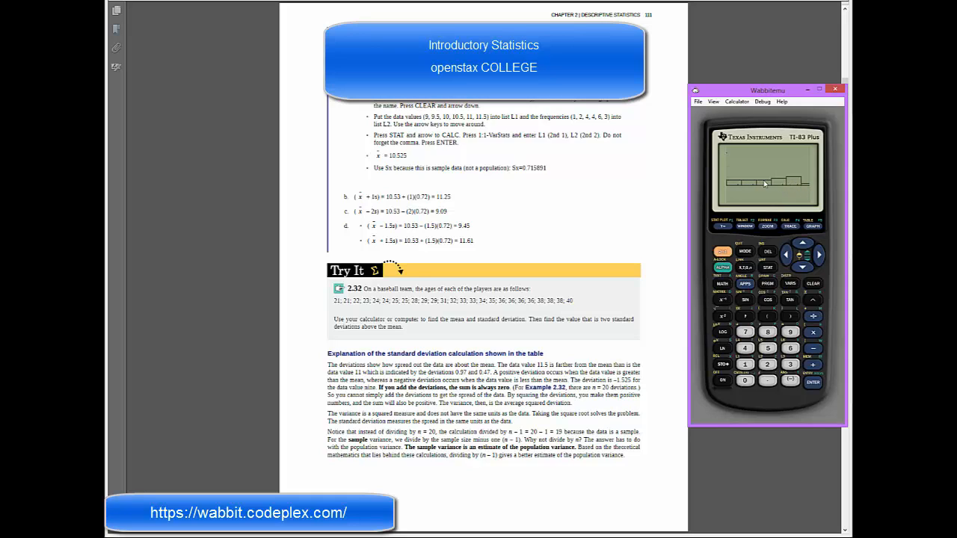
mouse_move(764, 198)
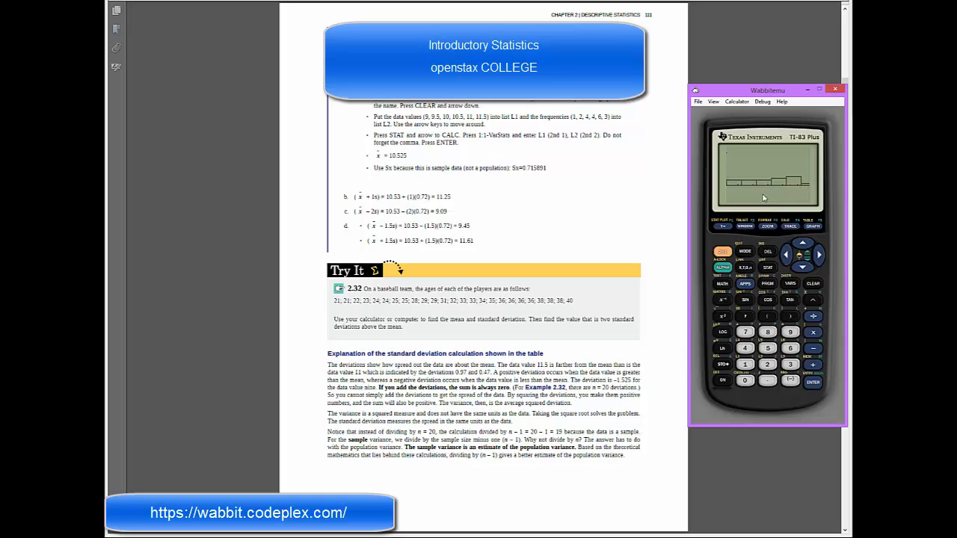
Lower Ymax to .5 and redraw the L3-weighted histogram.
click(745, 226)
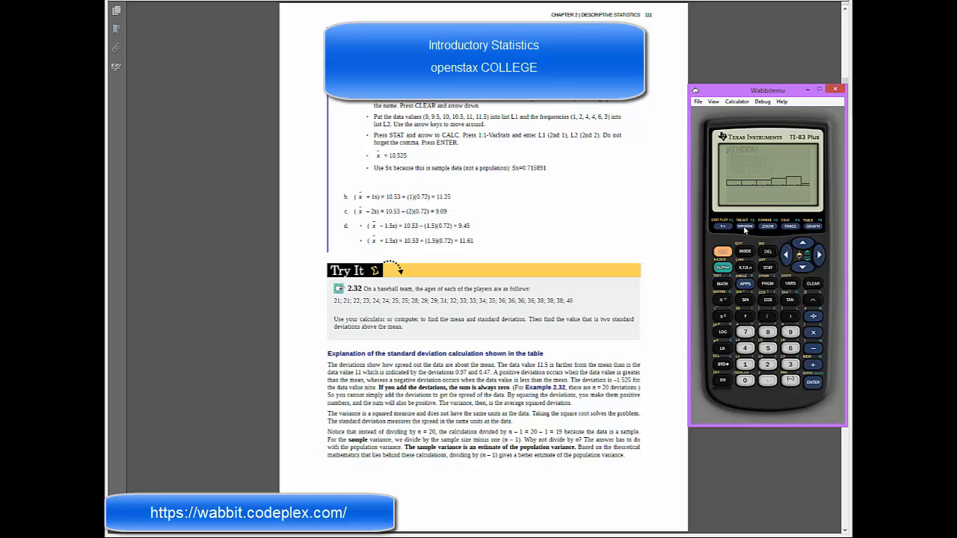
click(744, 226)
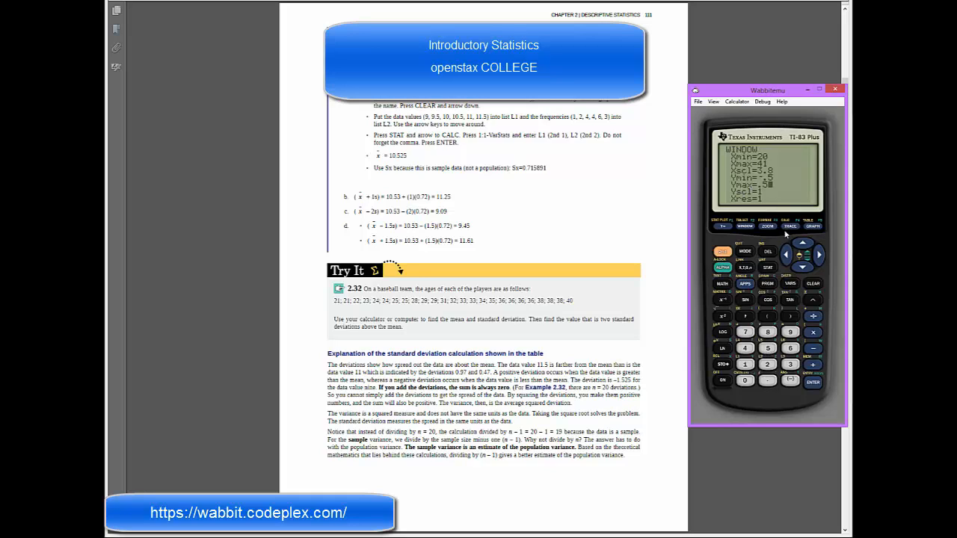
click(813, 226)
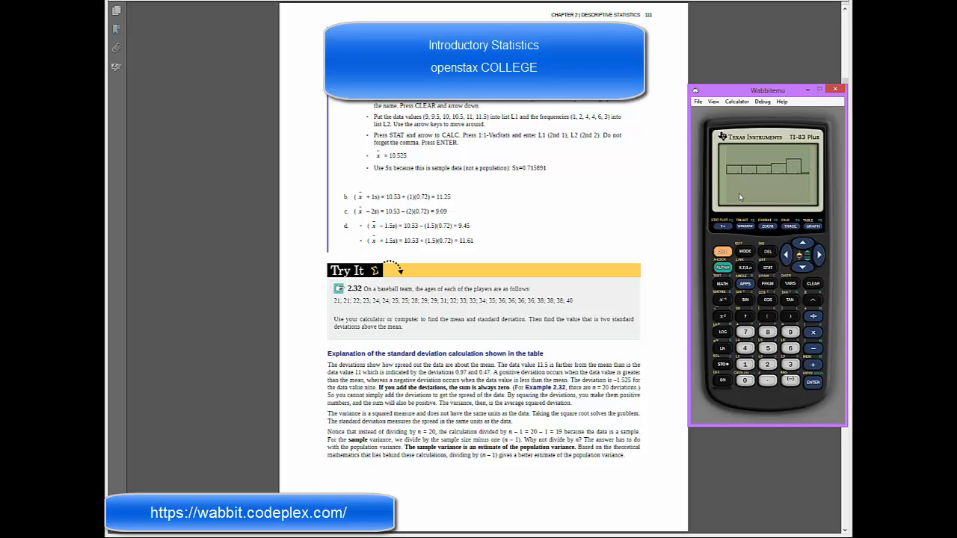
mouse_move(764, 269)
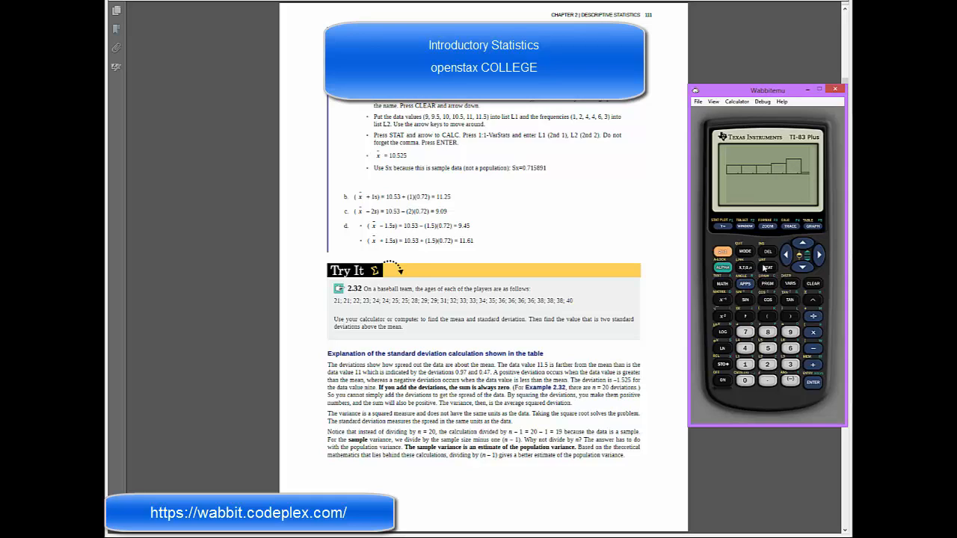
Run 1-Var Stats on L1 with L2 frequencies, giving mean 30.68, Sx≈6.09, n=25.
click(766, 267)
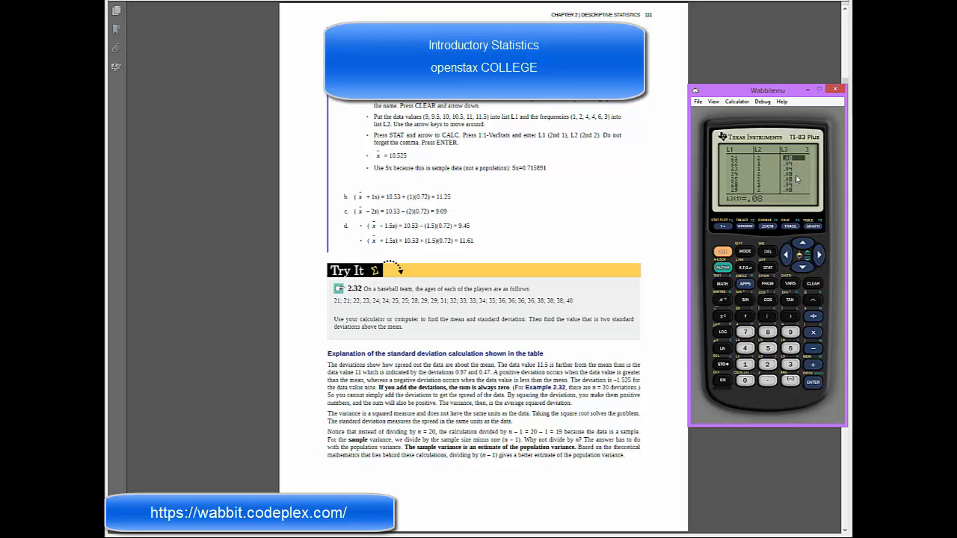
mouse_move(793, 173)
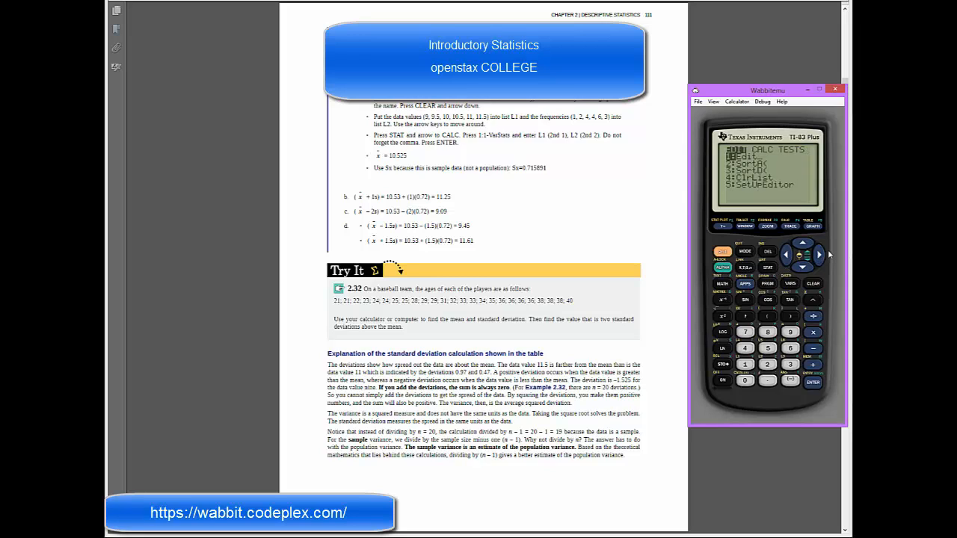
click(811, 382)
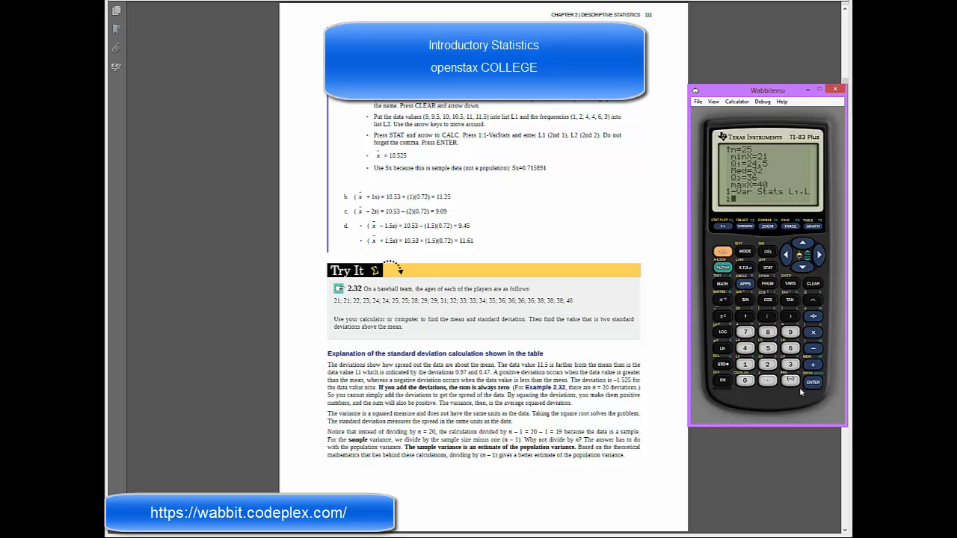
click(812, 382)
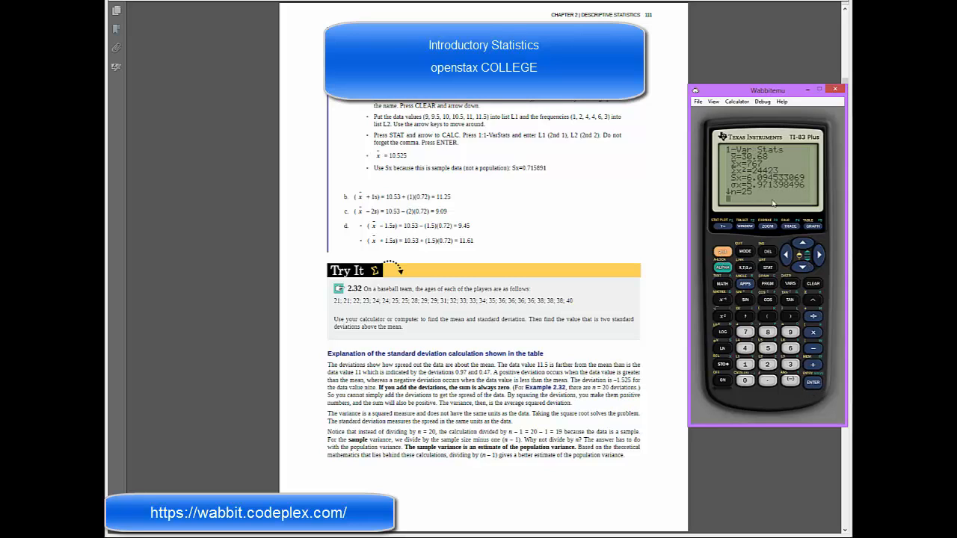